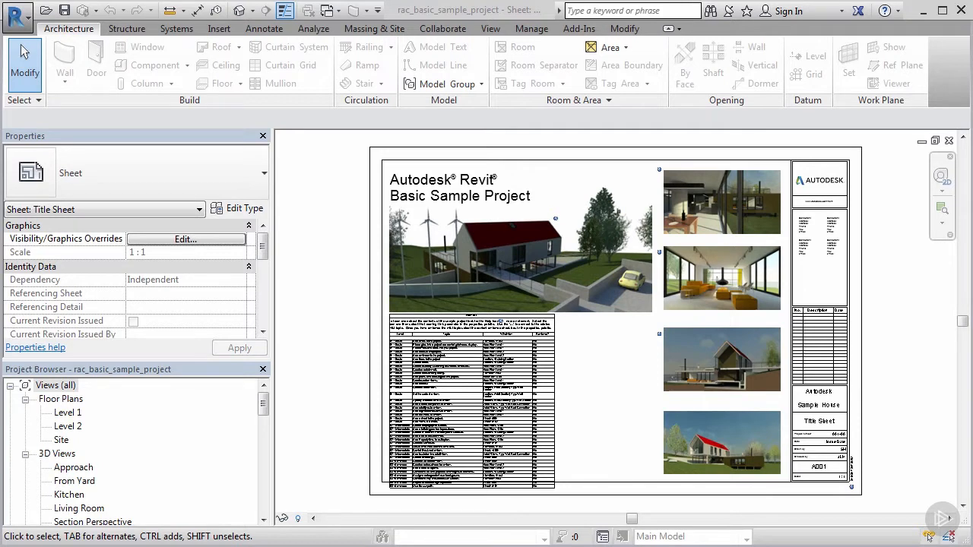
mouse_move(360, 49)
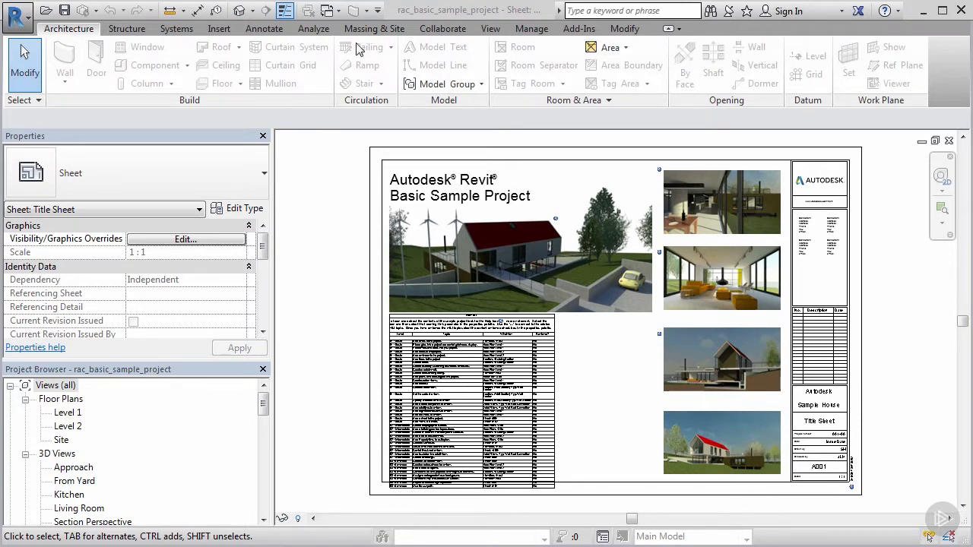
mouse_move(232, 382)
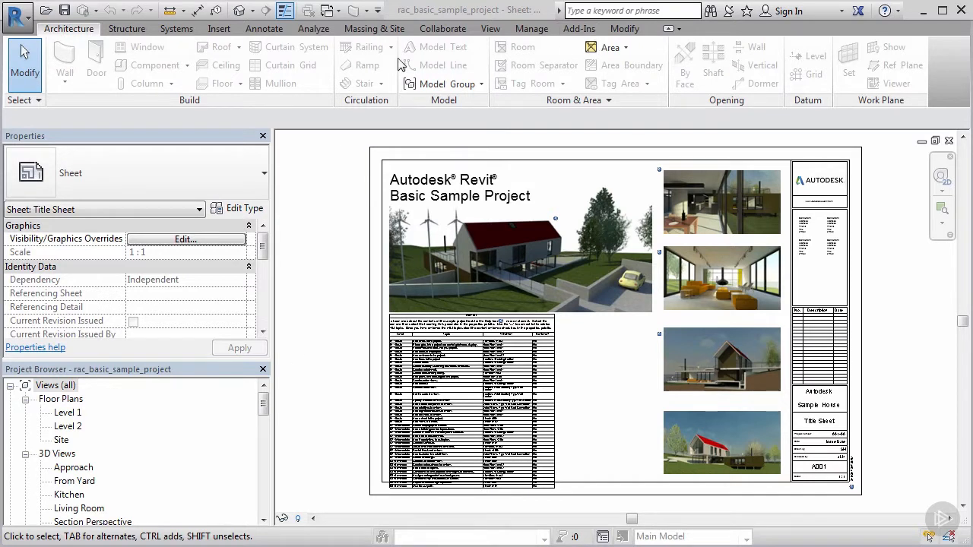
mouse_move(280, 82)
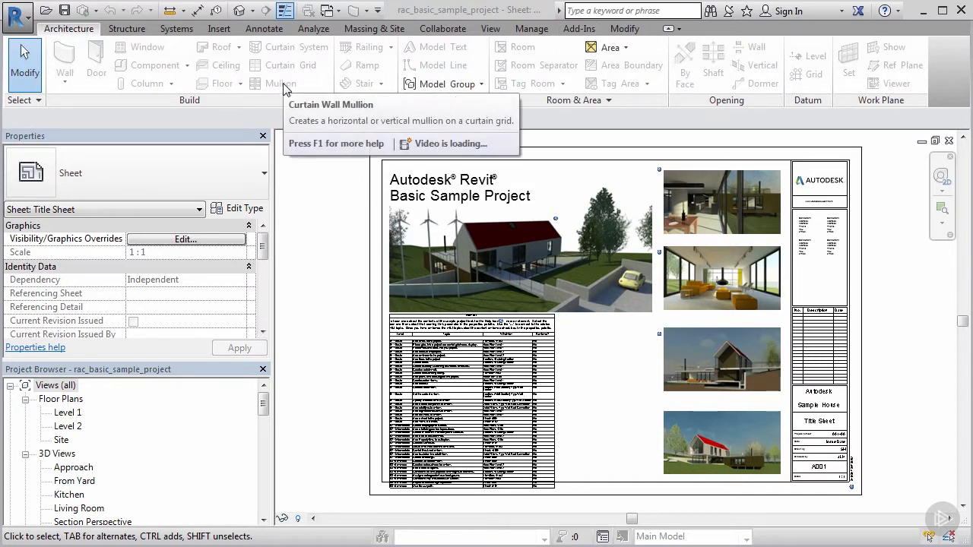
mouse_move(317, 165)
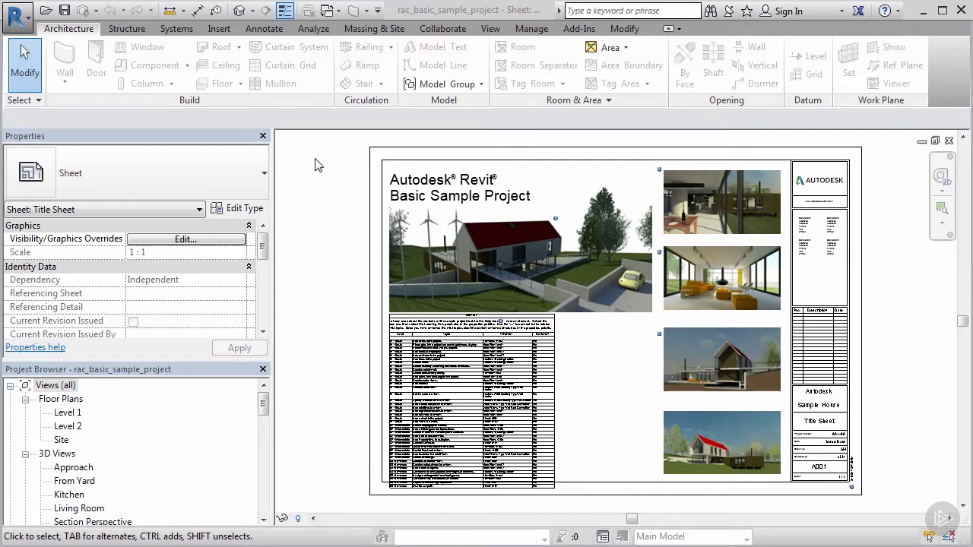
- Open the Level 1 floor plan from the Project Browser's Floor Plans list
double_click(69, 412)
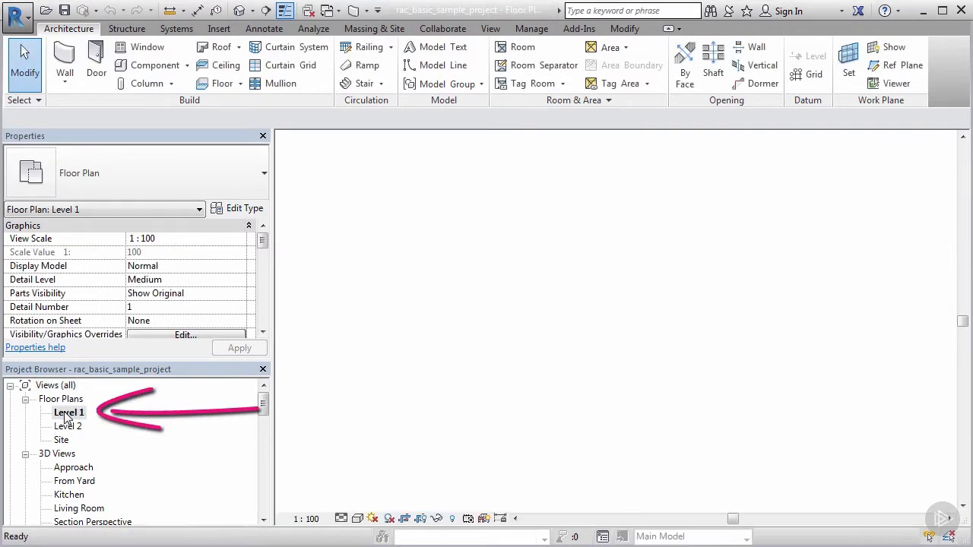
double_click(68, 412)
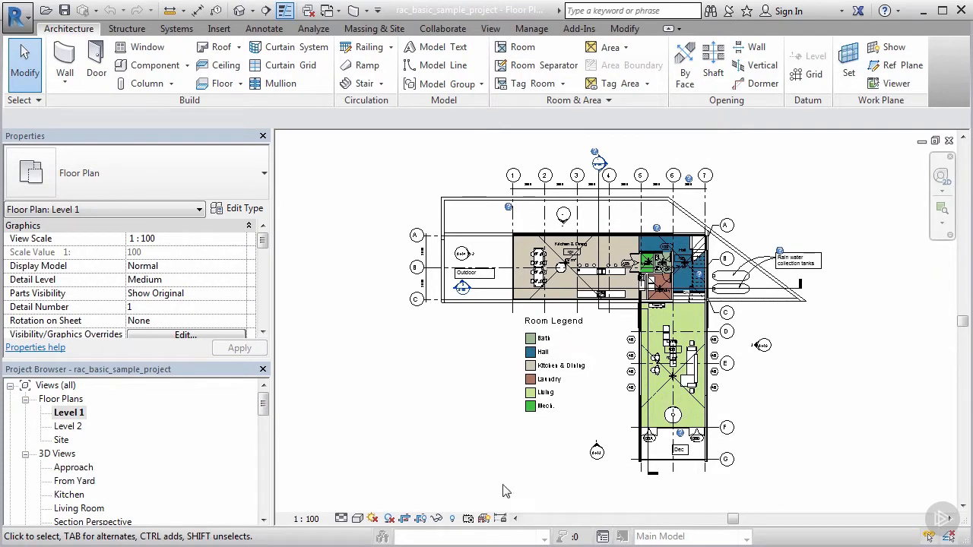
mouse_move(357, 332)
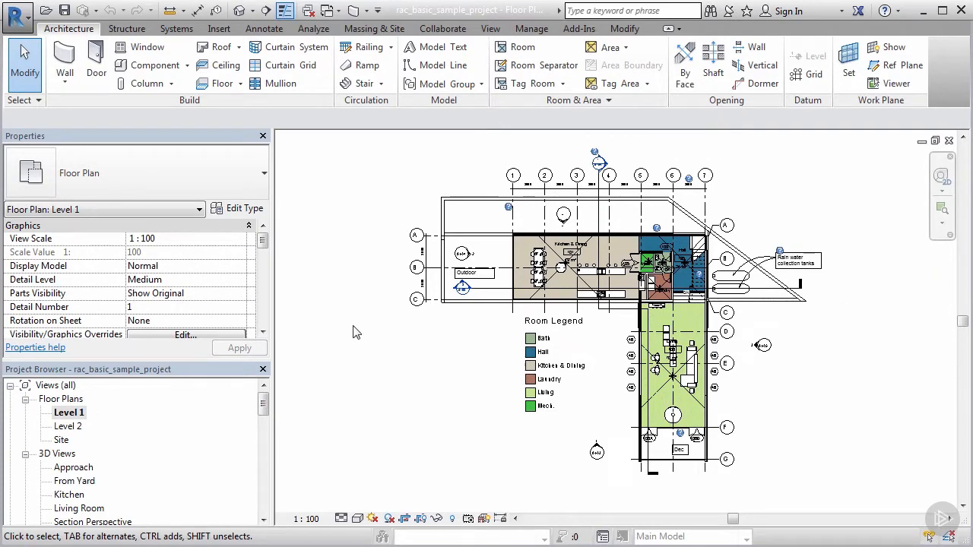
mouse_move(99, 113)
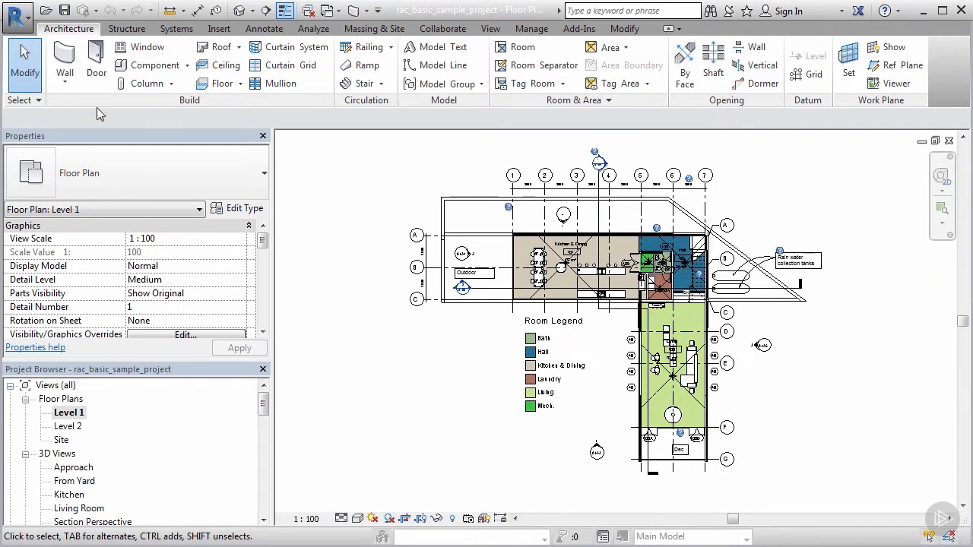
mouse_move(316, 102)
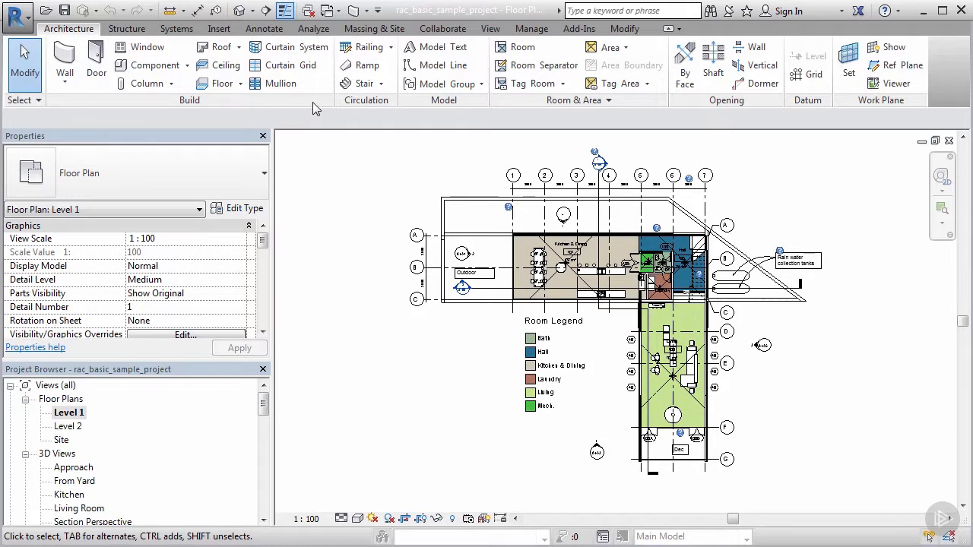
mouse_move(299, 120)
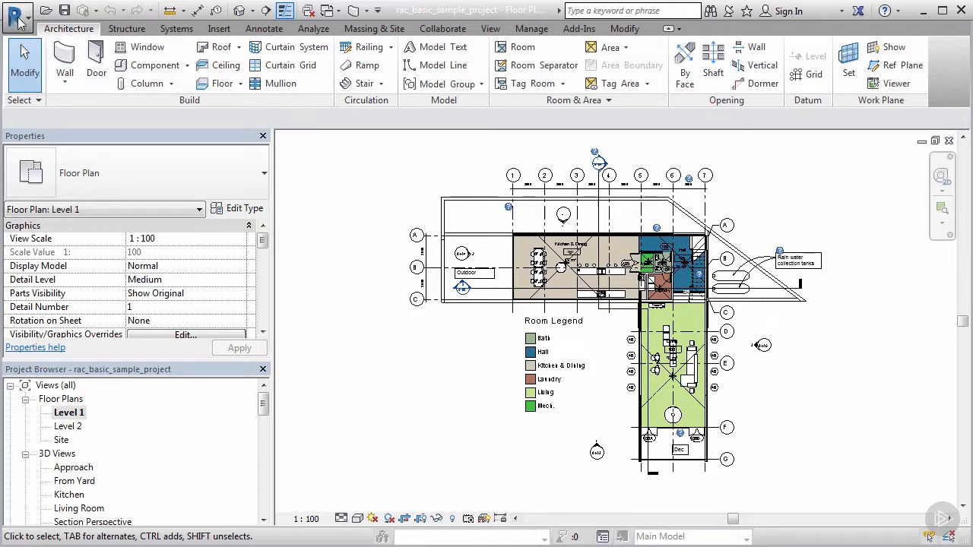
mouse_move(19, 17)
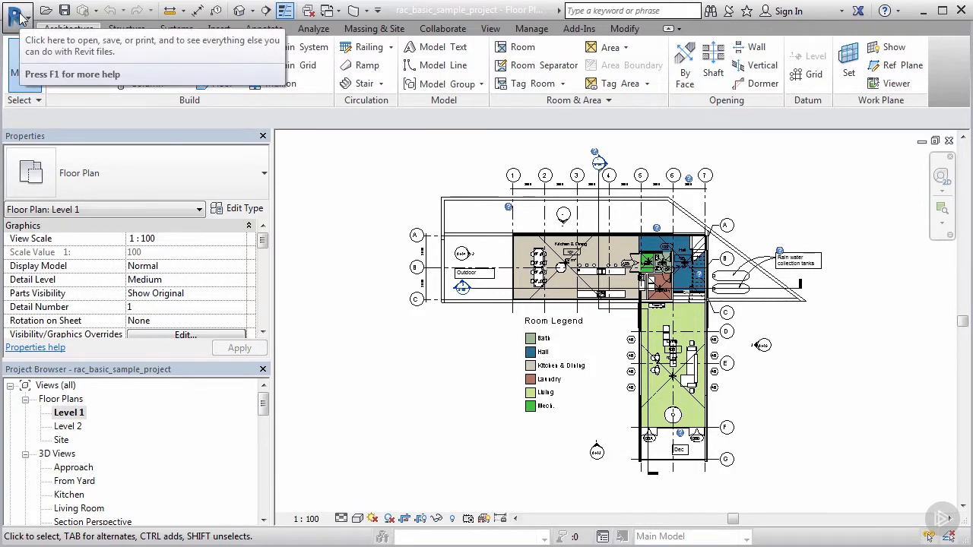
mouse_move(17, 14)
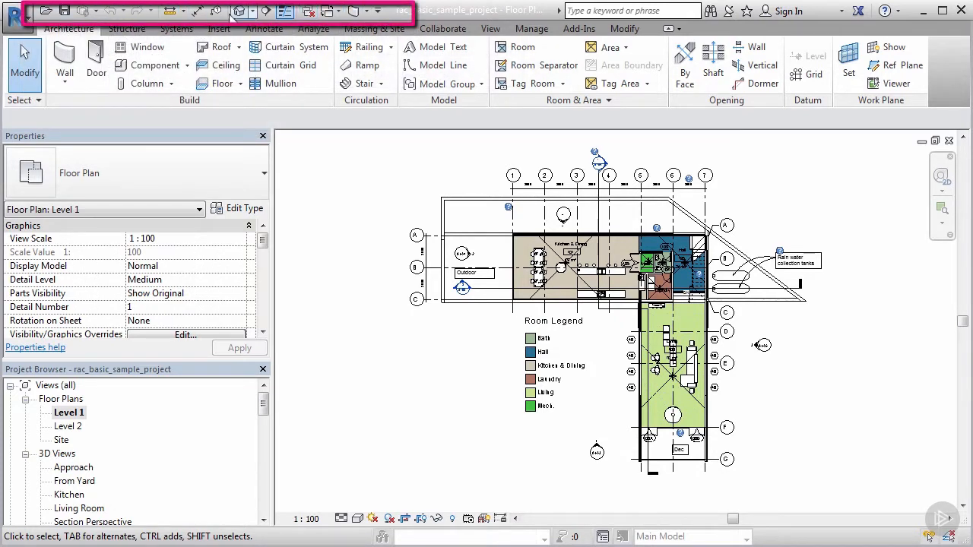
mouse_move(45, 10)
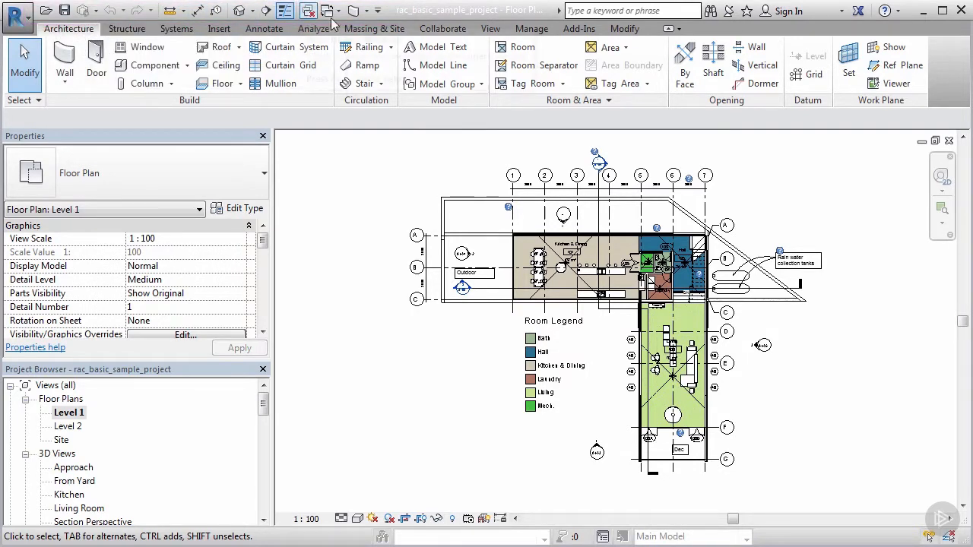
mouse_move(395, 19)
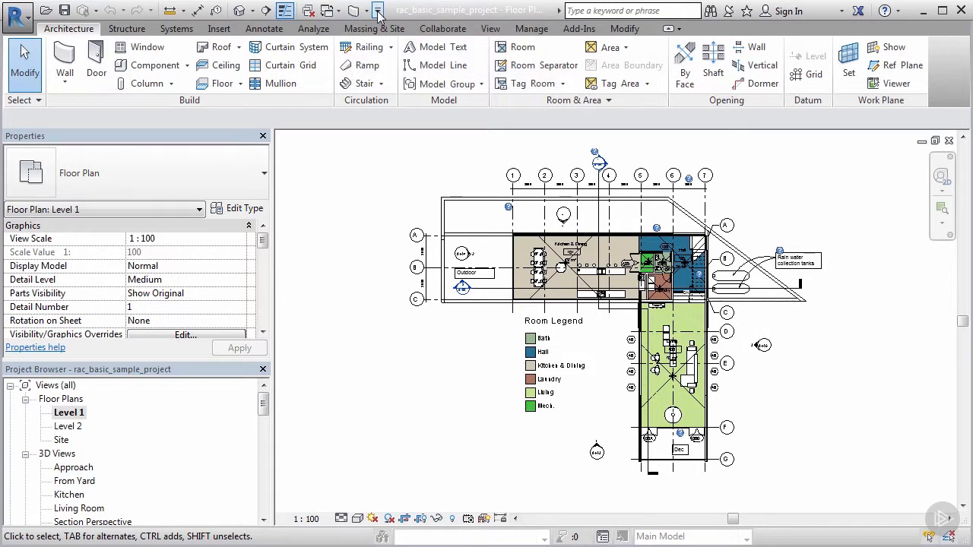
- Show the Quick Access Toolbar customization menu of shortcut commands
click(379, 11)
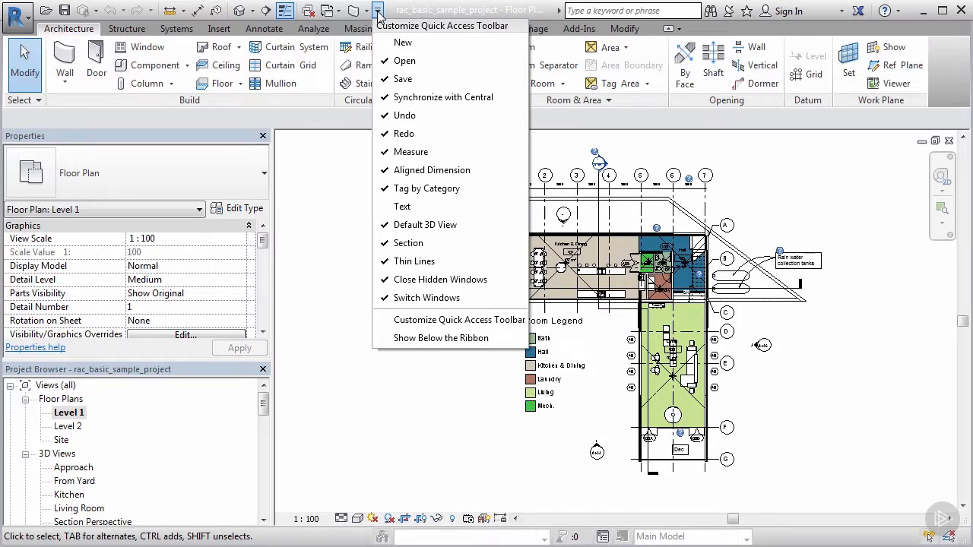
mouse_move(426, 187)
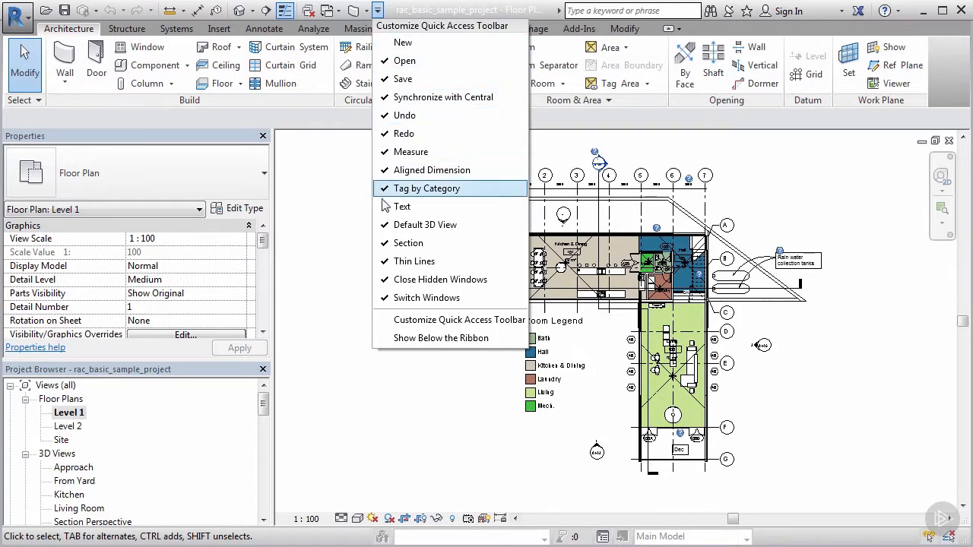
mouse_move(402, 206)
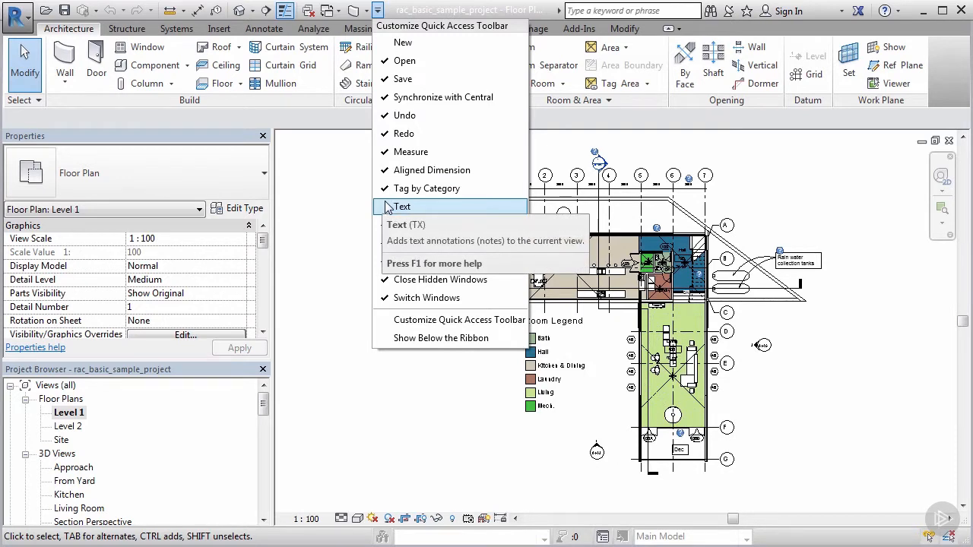
mouse_move(402, 206)
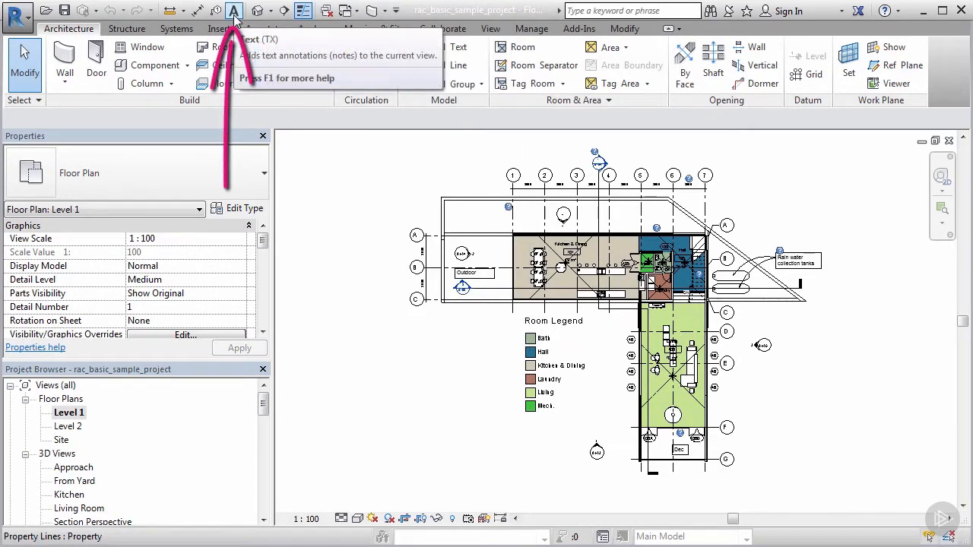
mouse_move(234, 10)
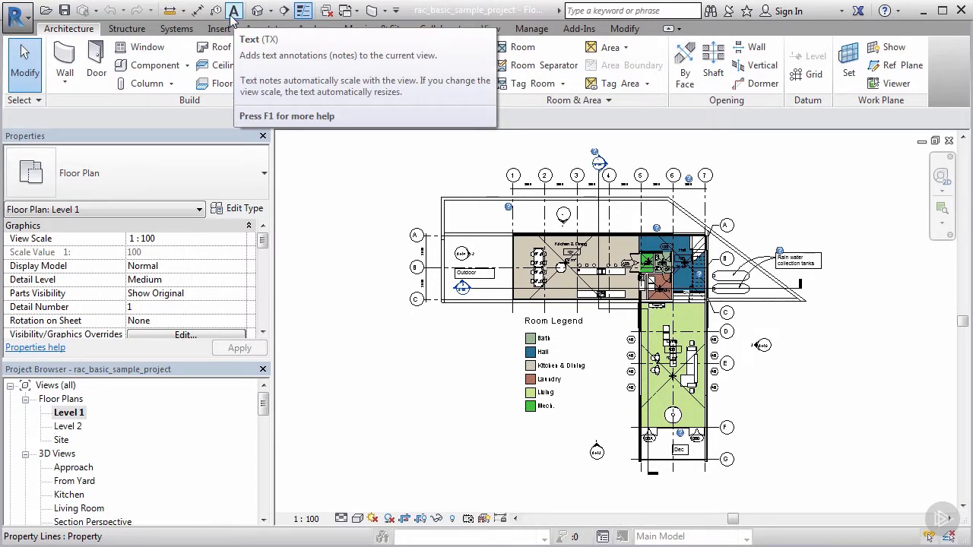
click(624, 11)
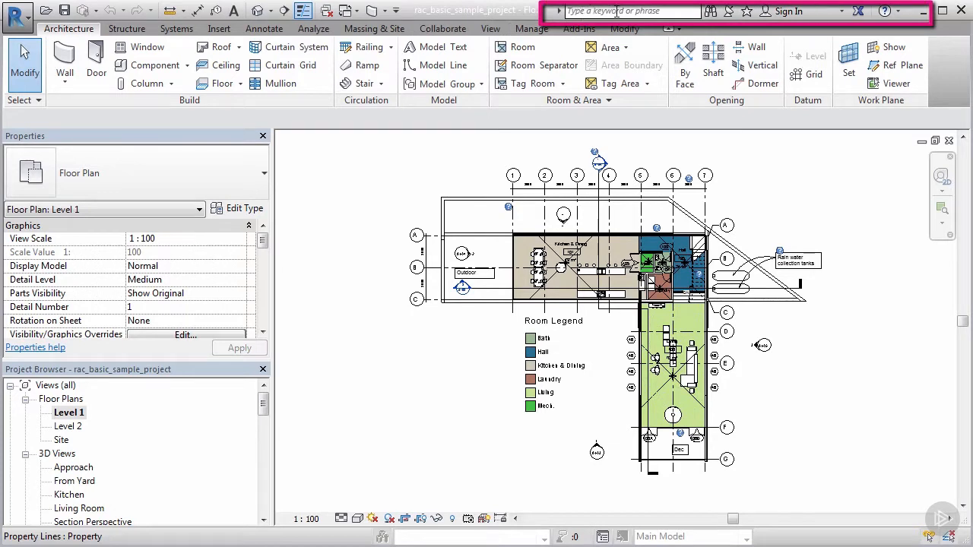
click(630, 10)
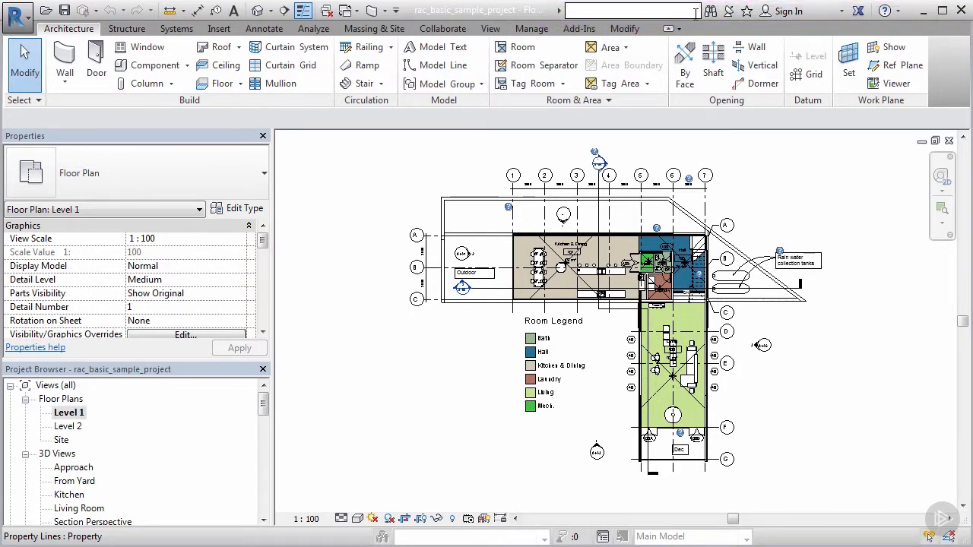
mouse_move(728, 11)
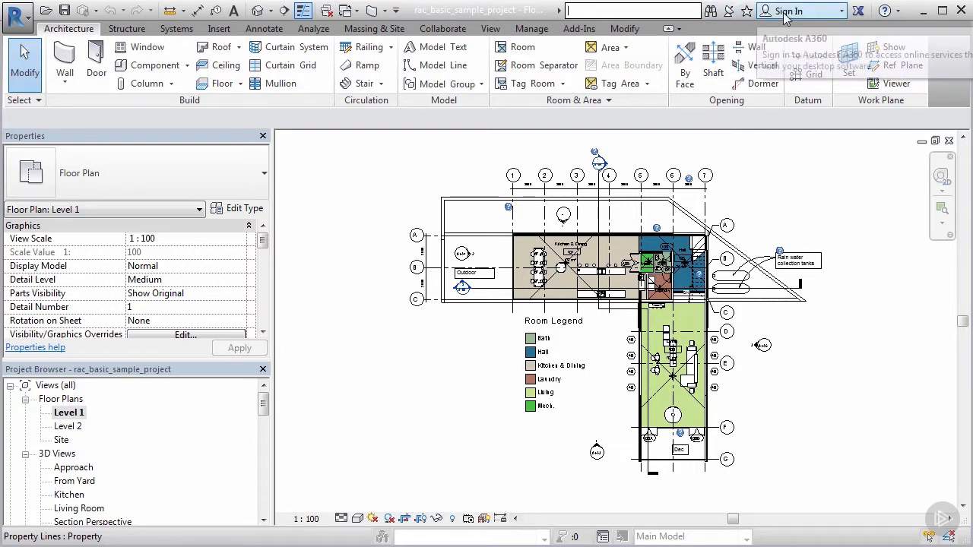
mouse_move(795, 10)
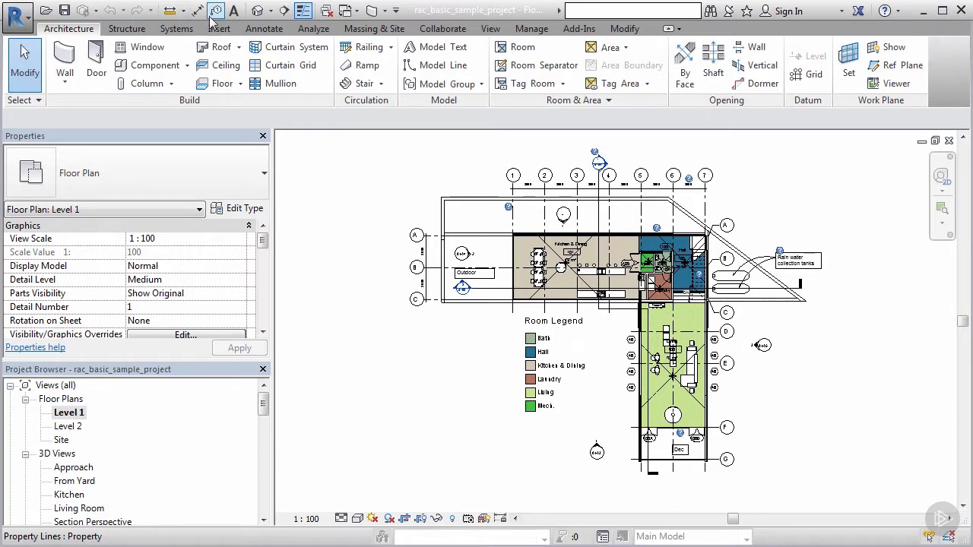
mouse_move(748, 10)
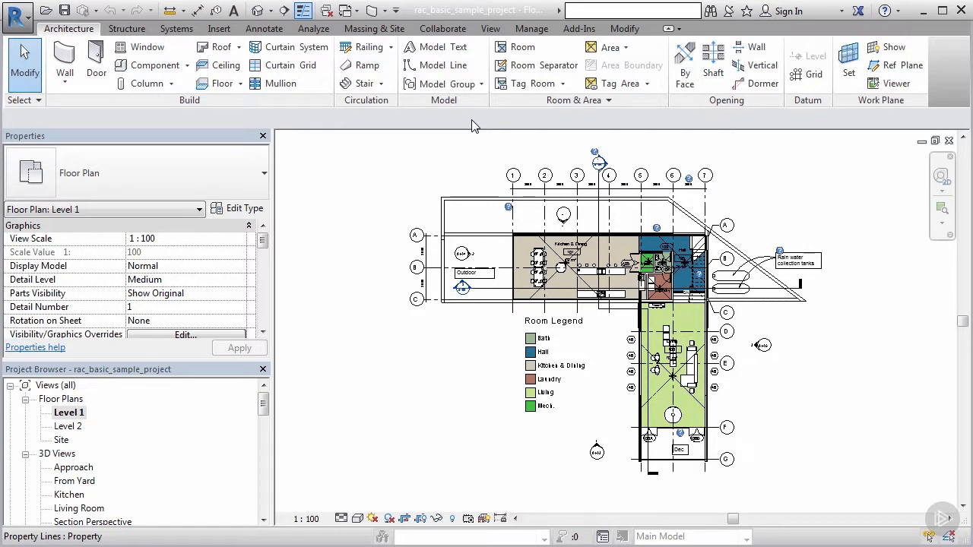
mouse_move(933, 112)
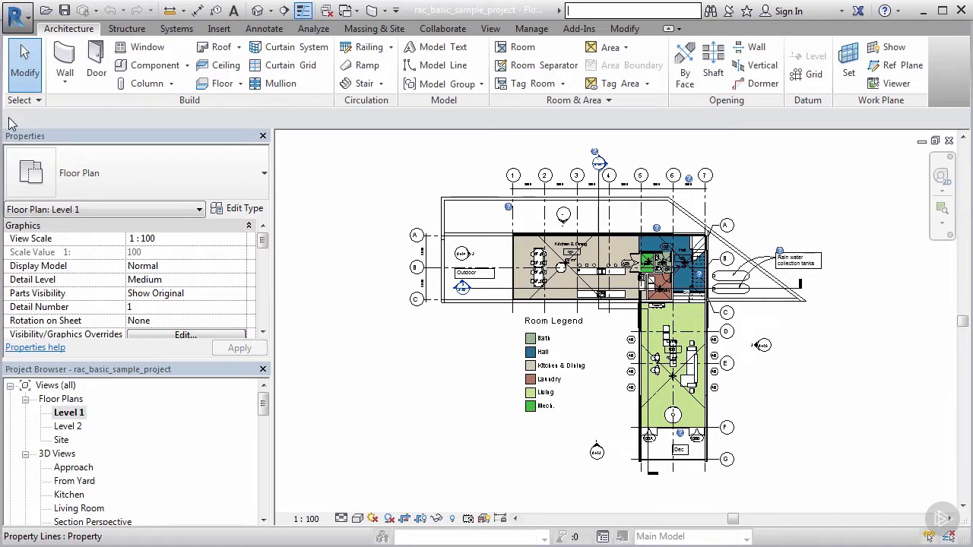
mouse_move(120, 131)
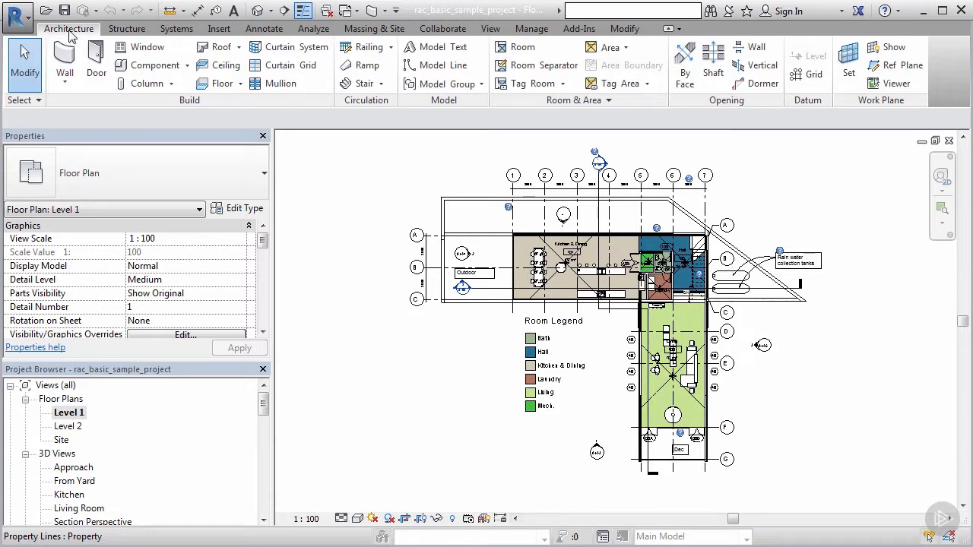
mouse_move(190, 111)
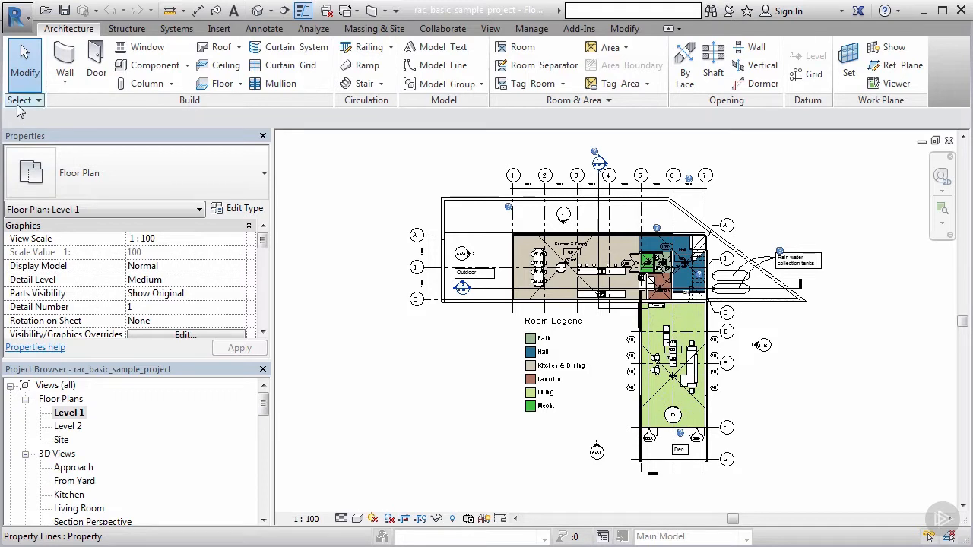
mouse_move(372, 106)
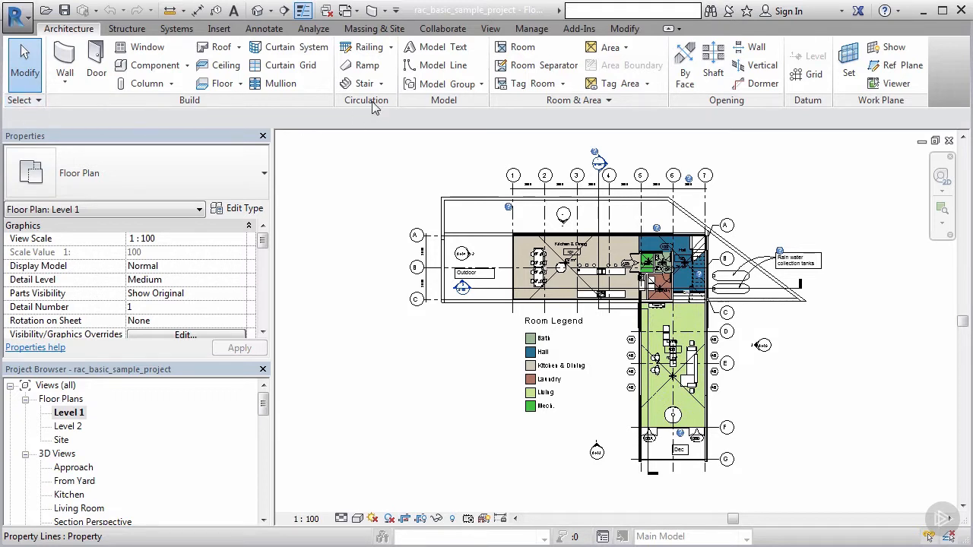
mouse_move(692, 124)
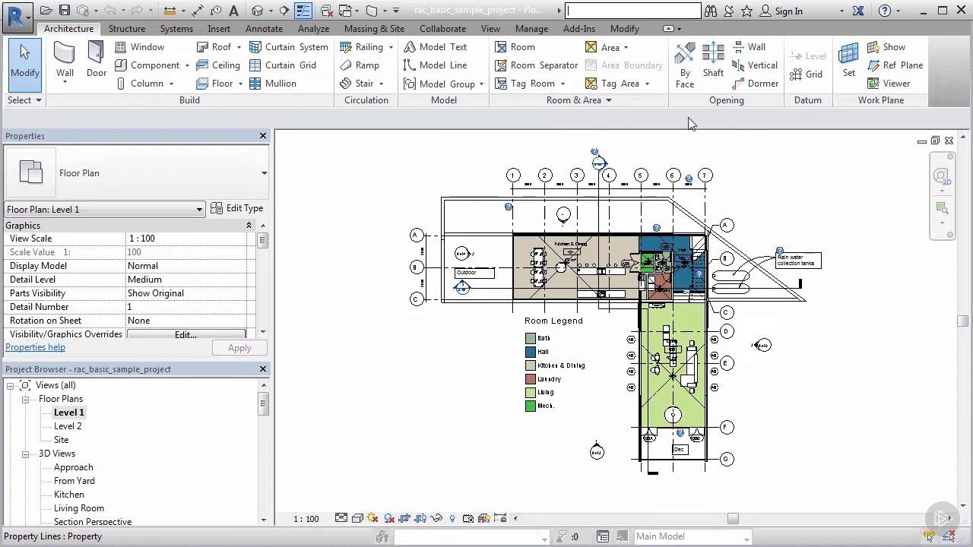
mouse_move(862, 110)
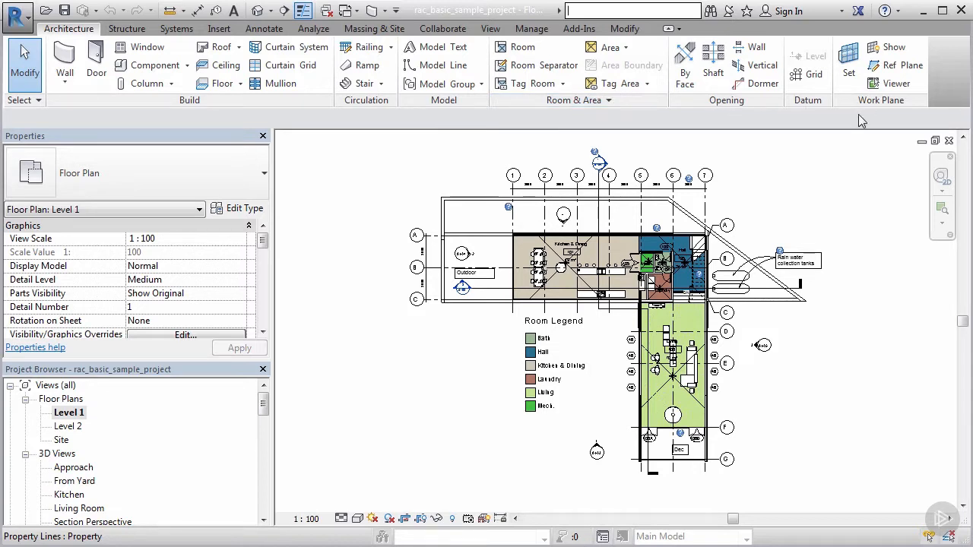
mouse_move(738, 123)
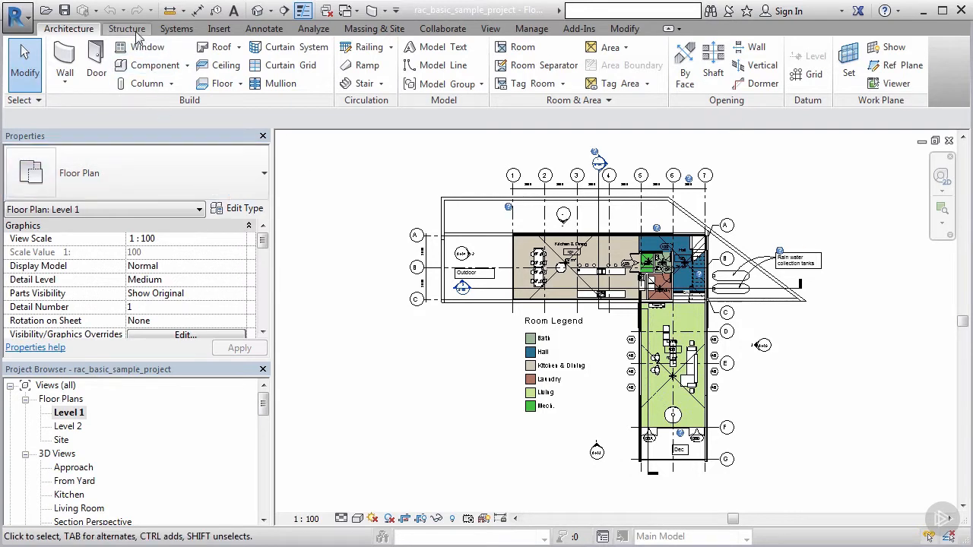
- Browse the Structure and Systems tabs' structural, duct, piping and electrical tools
click(127, 28)
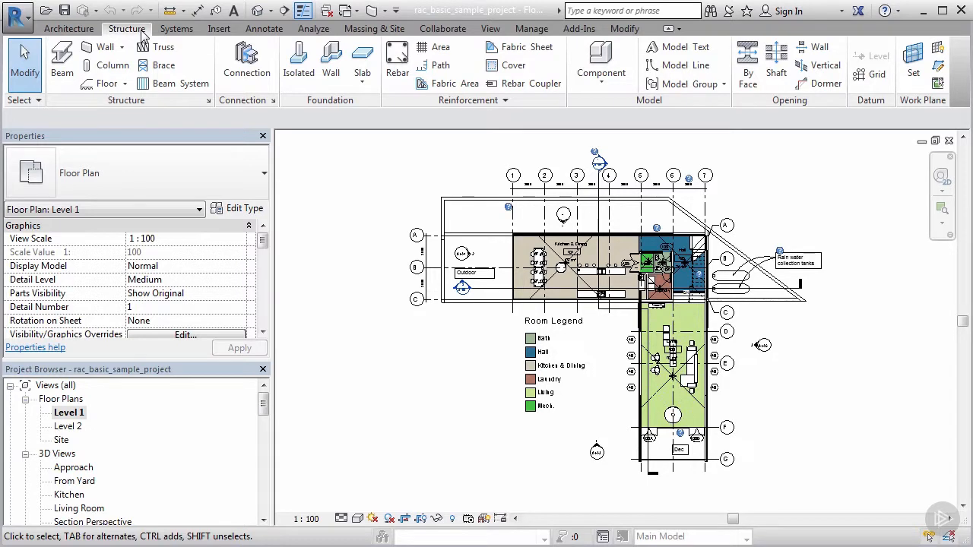
click(68, 28)
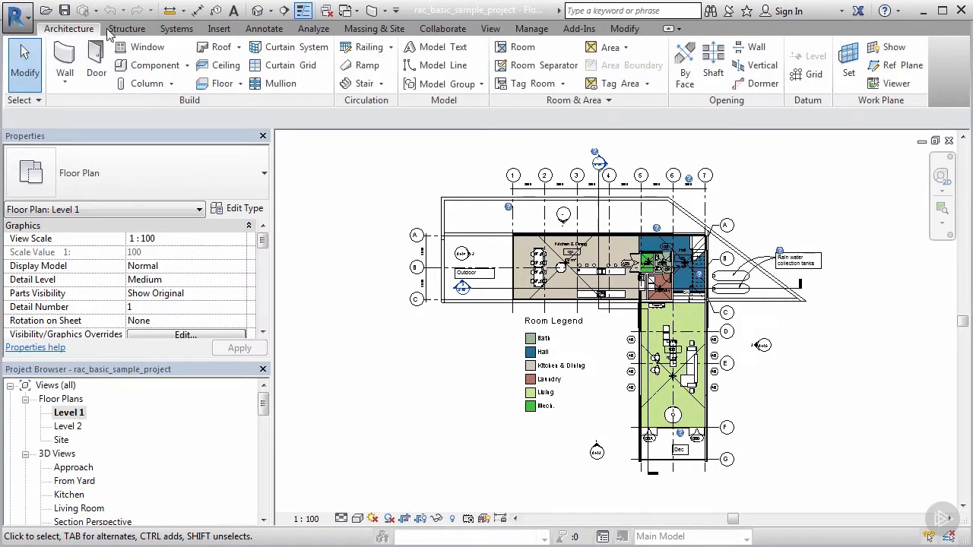
click(127, 28)
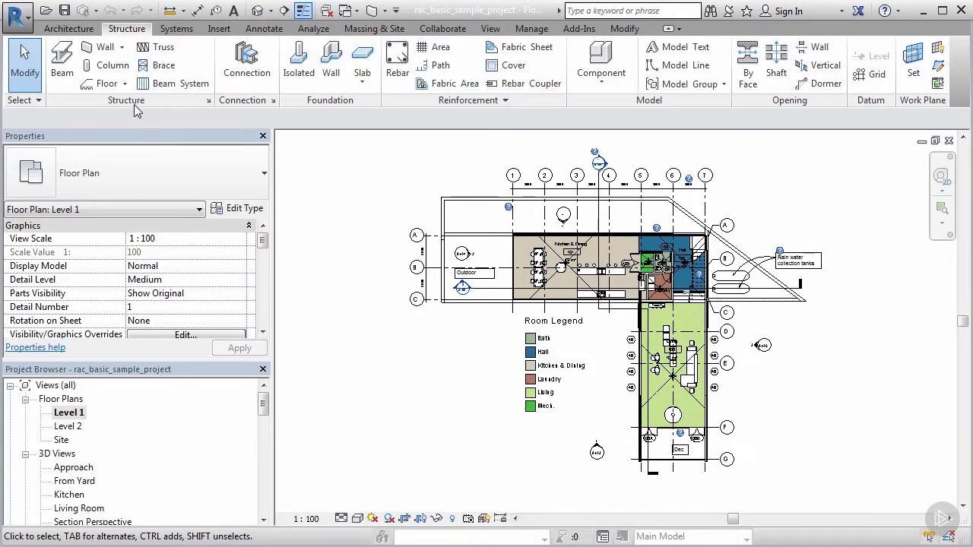
mouse_move(226, 120)
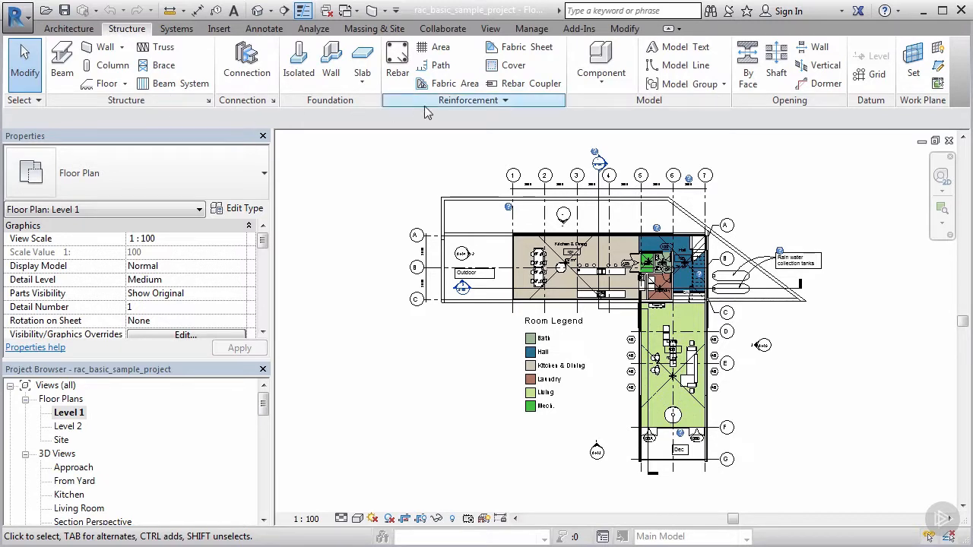
click(177, 28)
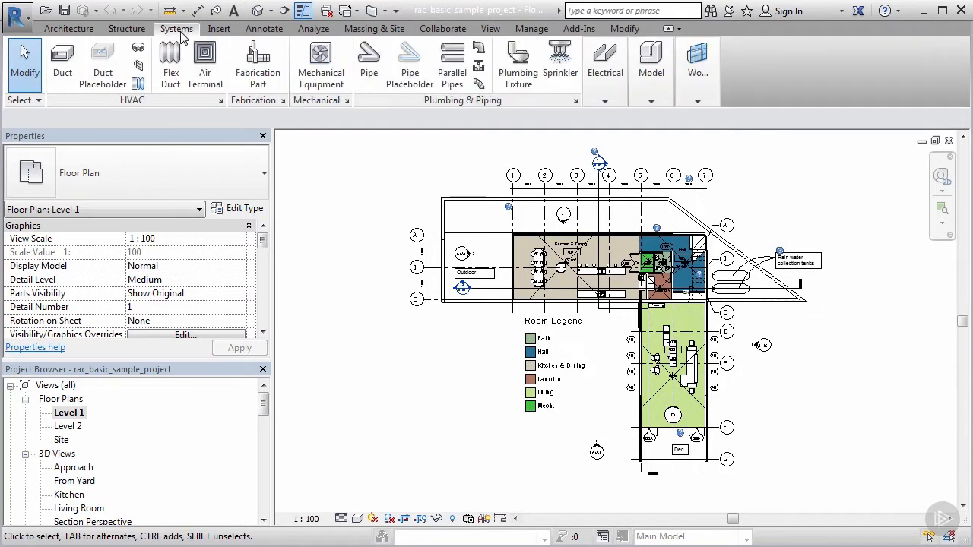
mouse_move(151, 109)
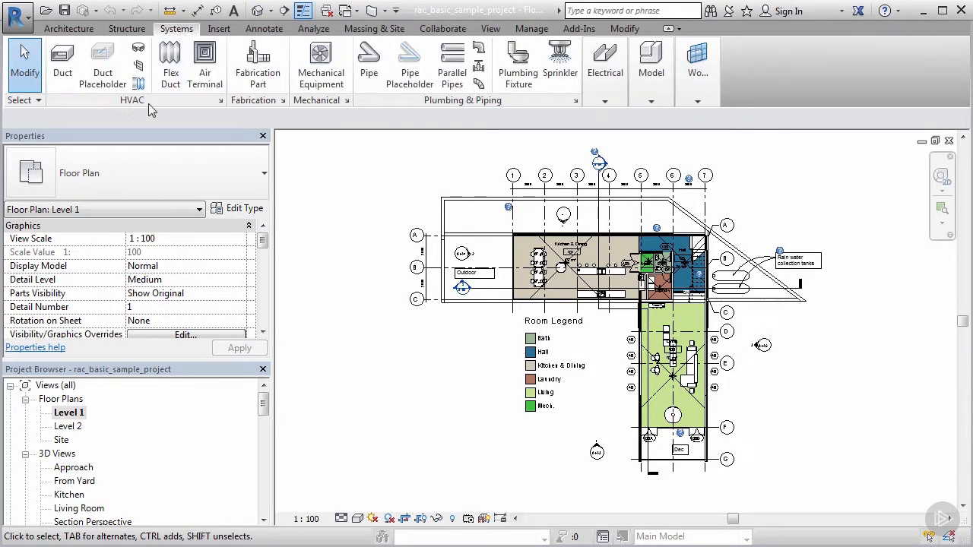
mouse_move(316, 108)
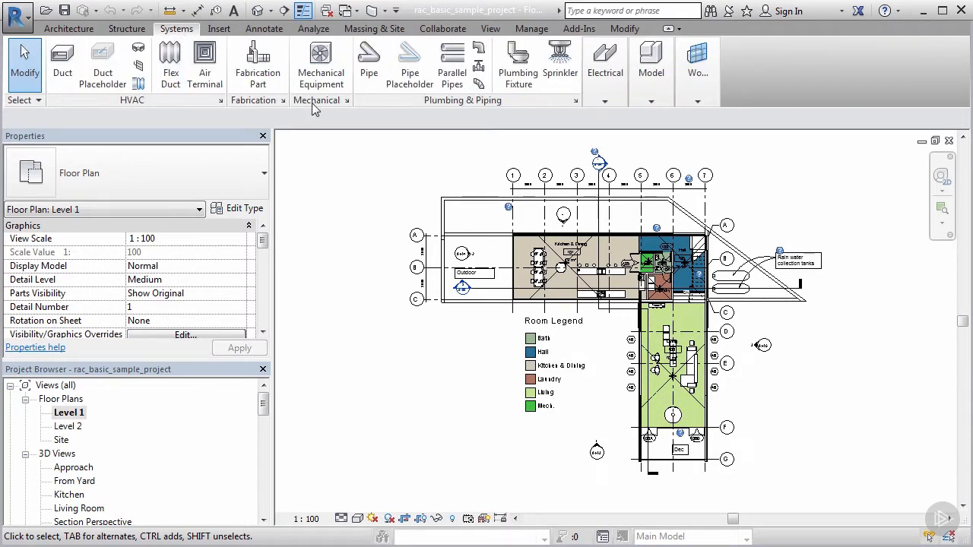
mouse_move(417, 116)
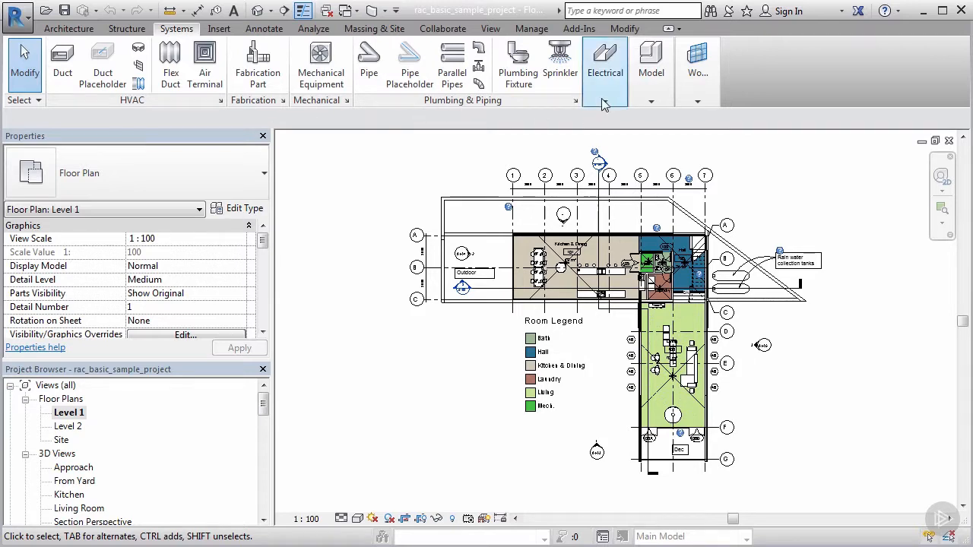
click(605, 72)
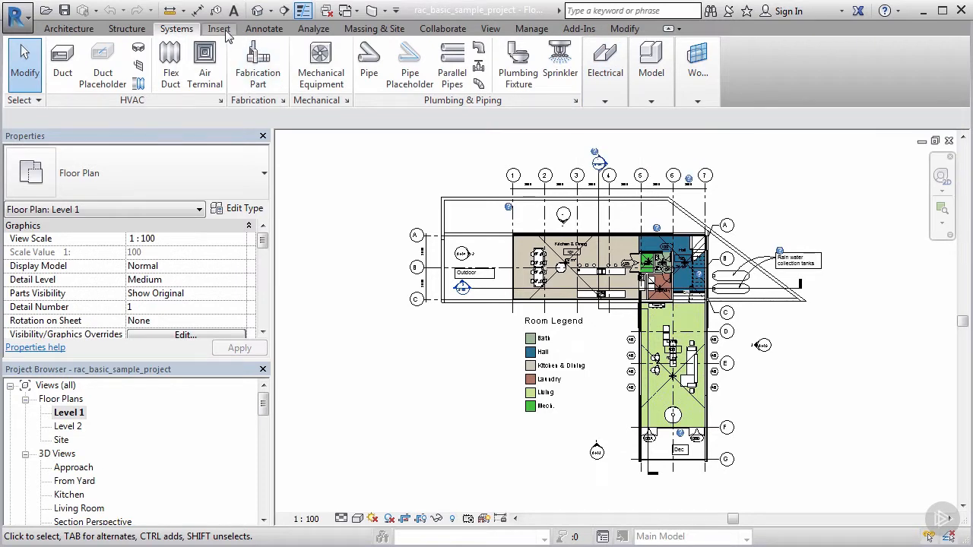
- Browse the Insert, Annotate, Analyze, Massing & Site and Collaborate tool sets
click(219, 28)
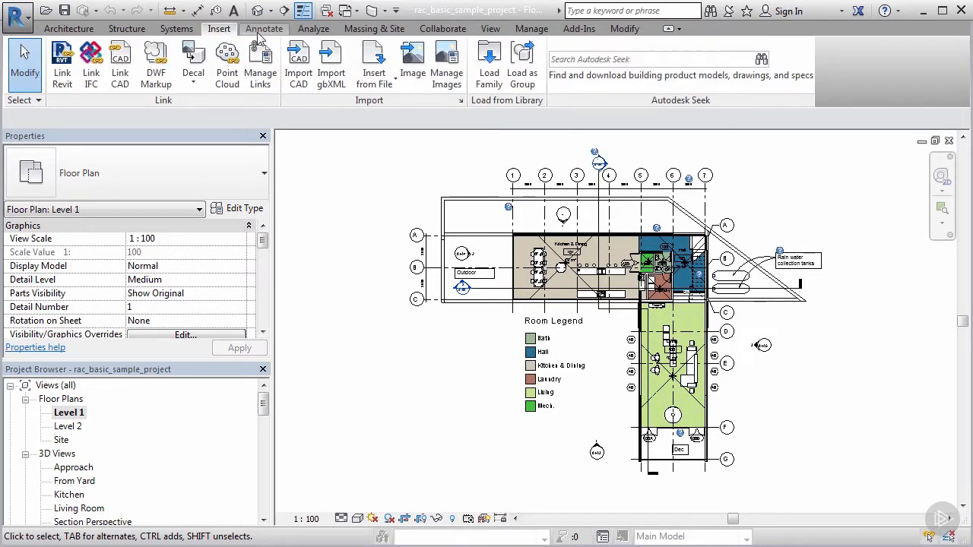
click(264, 28)
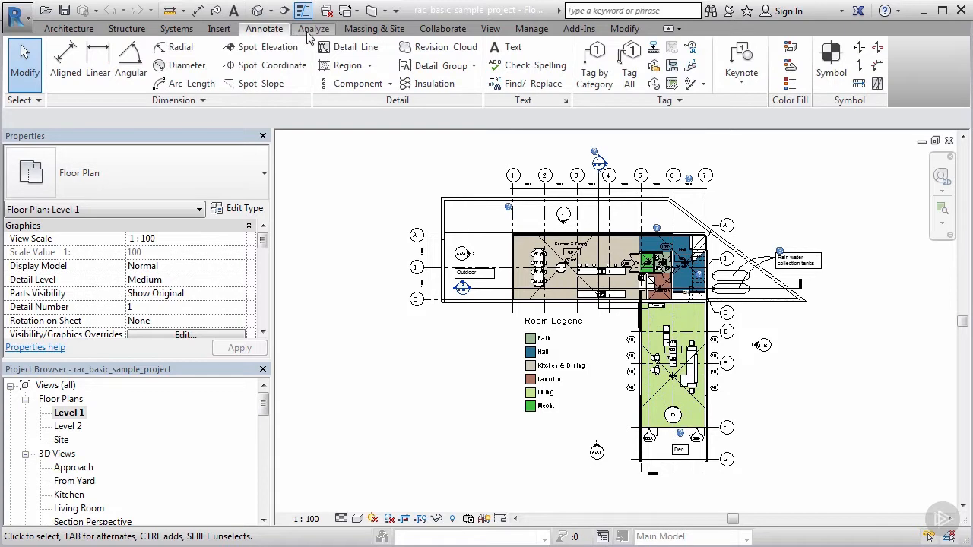
click(313, 28)
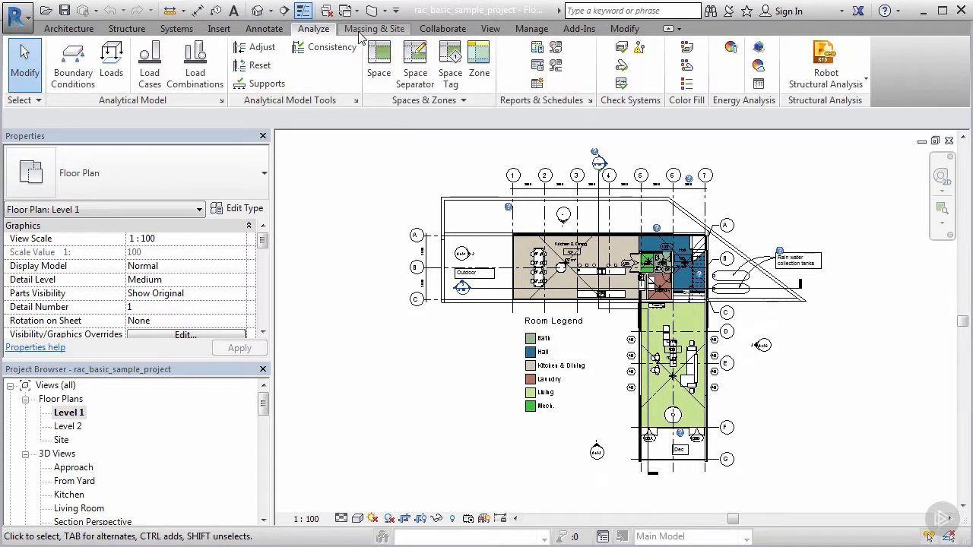
click(375, 28)
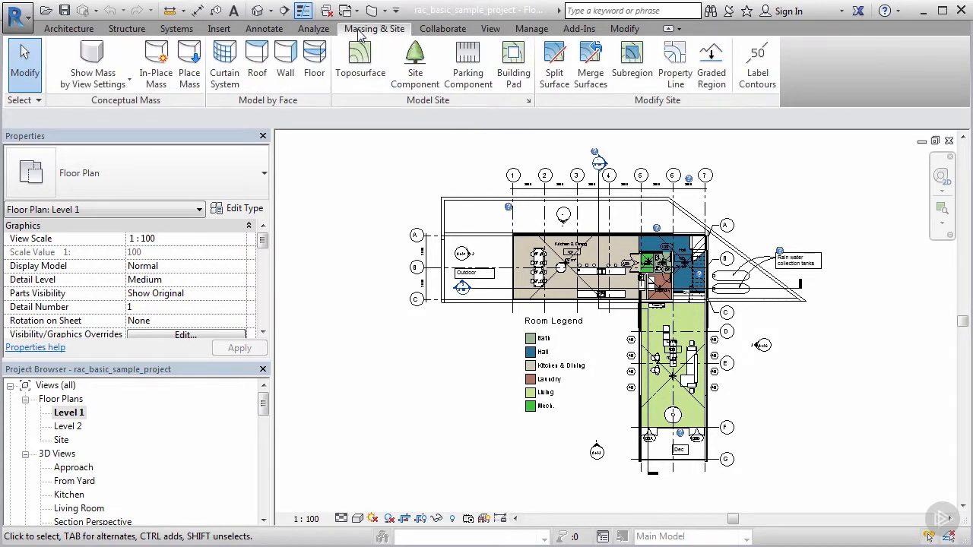
mouse_move(443, 28)
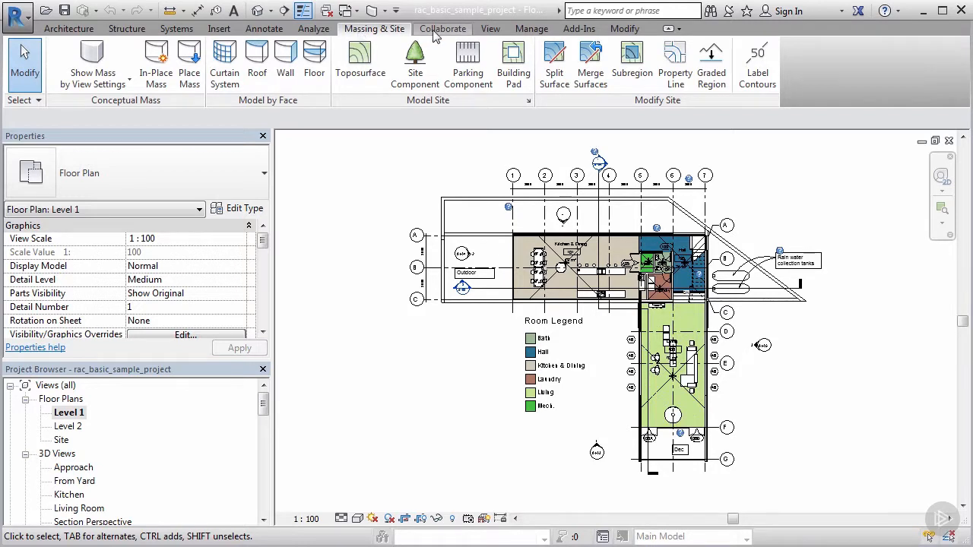
click(490, 29)
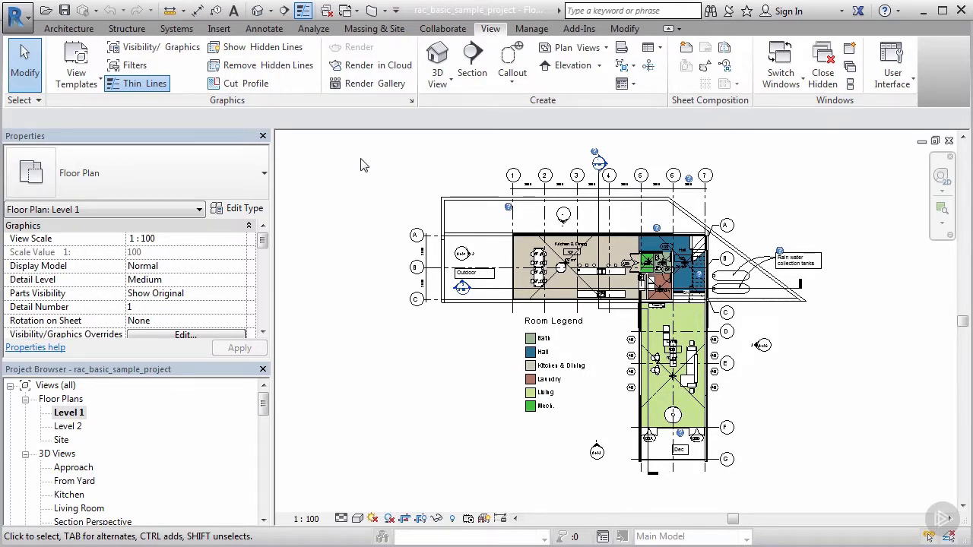
mouse_move(357, 176)
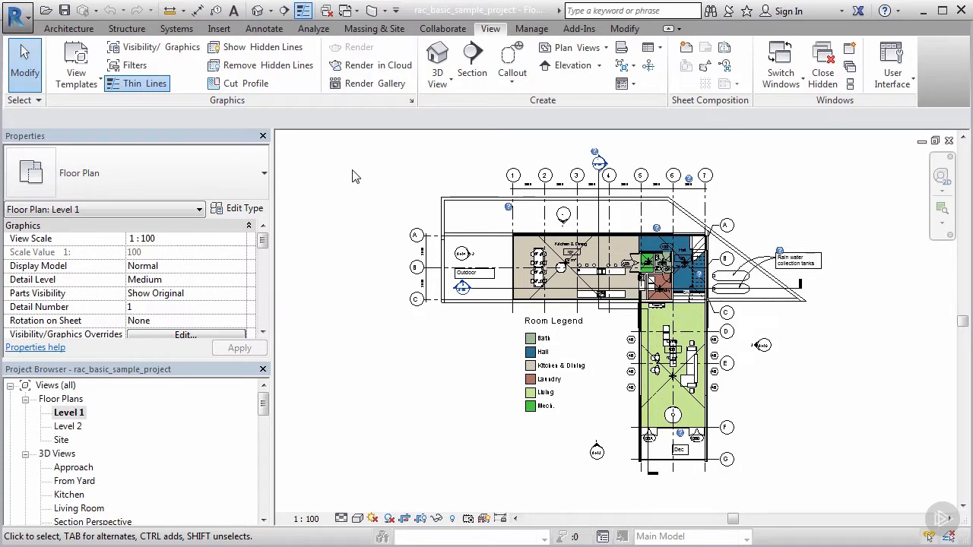
mouse_move(599, 123)
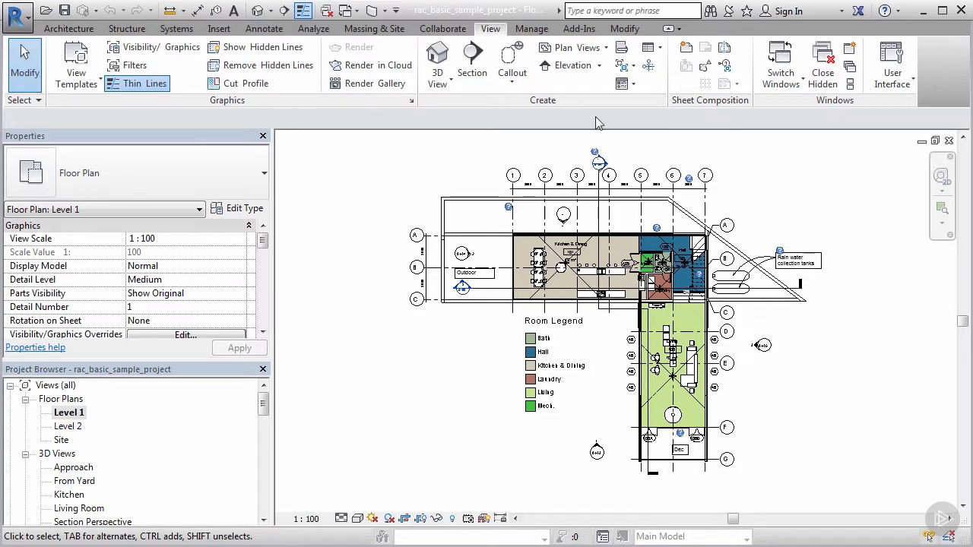
mouse_move(105, 122)
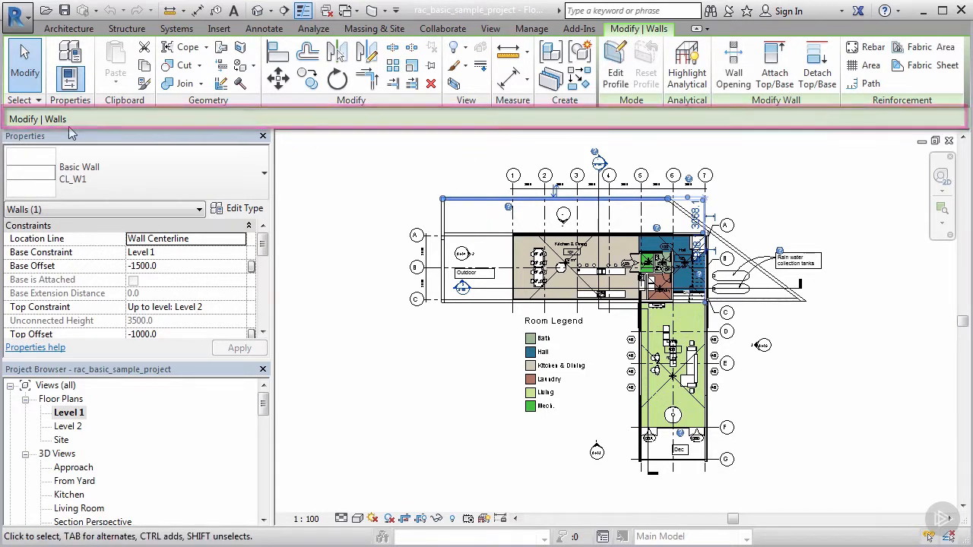
mouse_move(128, 134)
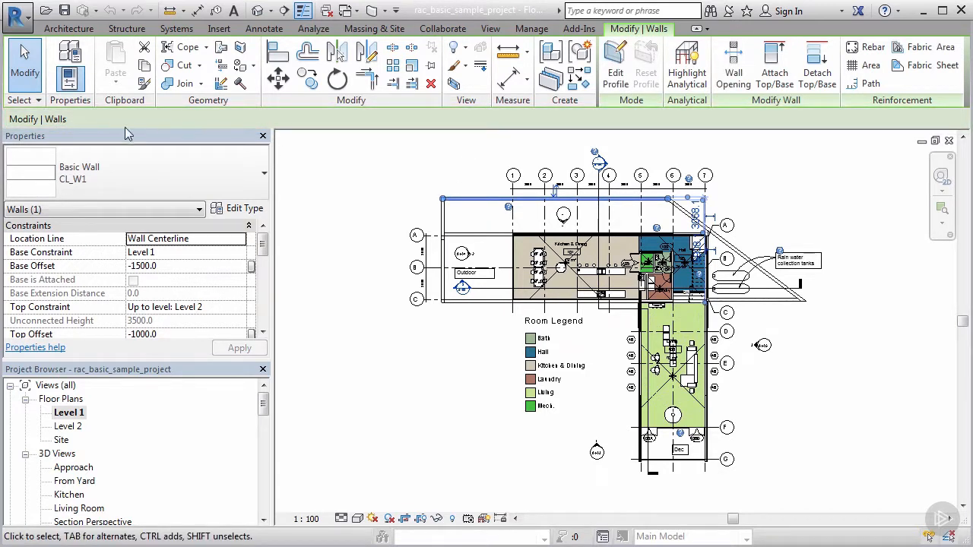
mouse_move(61, 125)
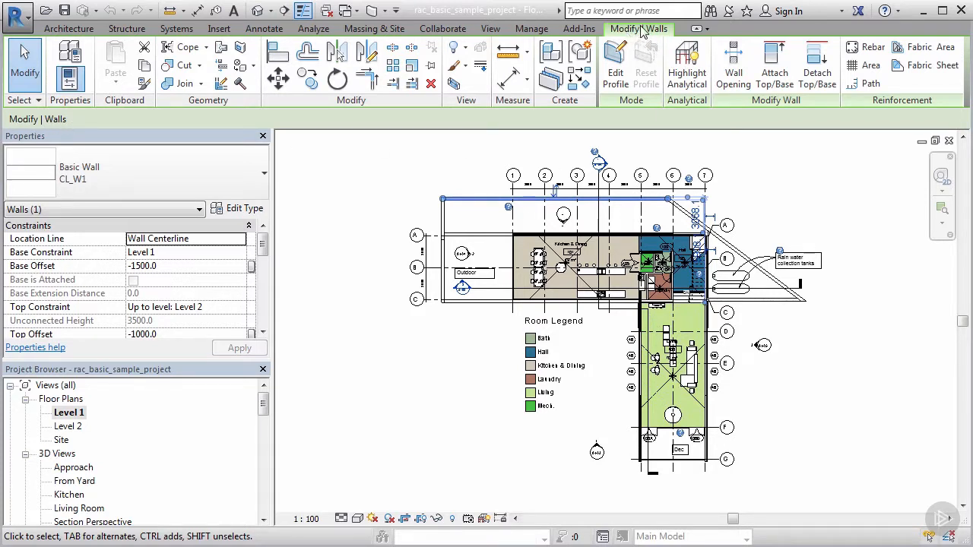
mouse_move(797, 123)
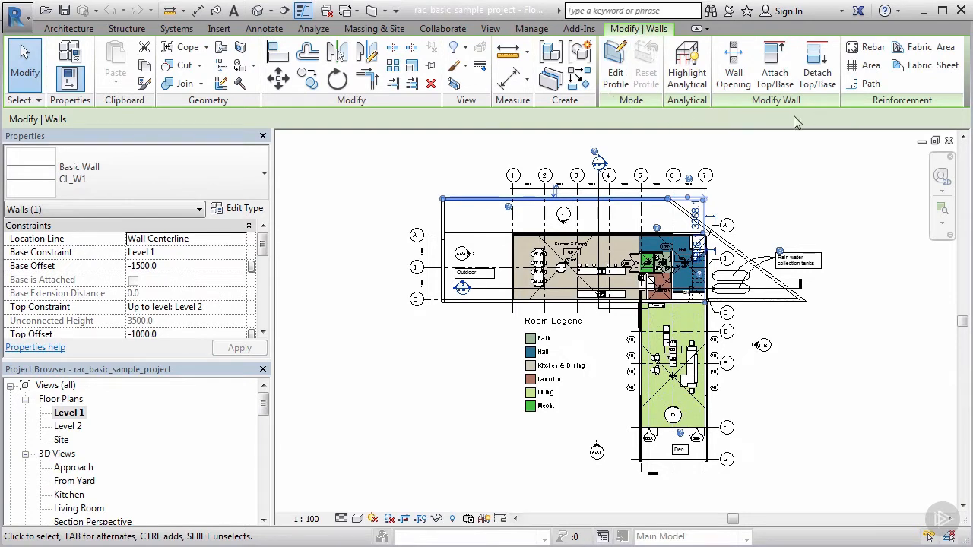
mouse_move(475, 167)
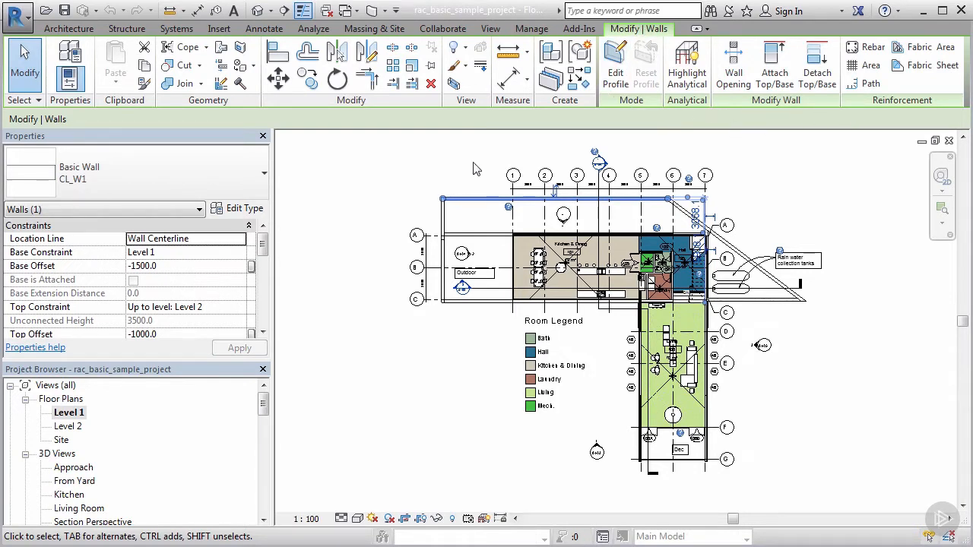
mouse_move(471, 190)
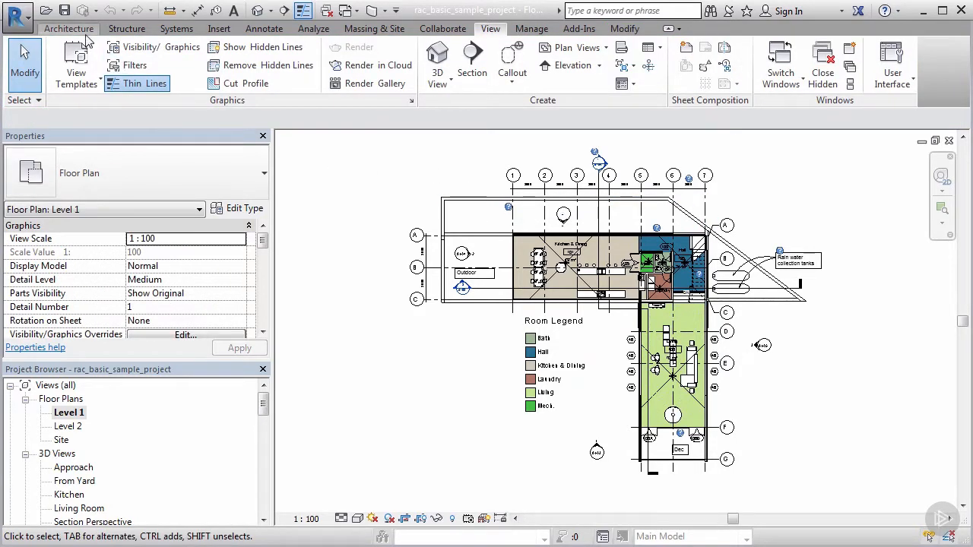
- Start the Architecture Wall tool and close the Location Line options list
click(68, 28)
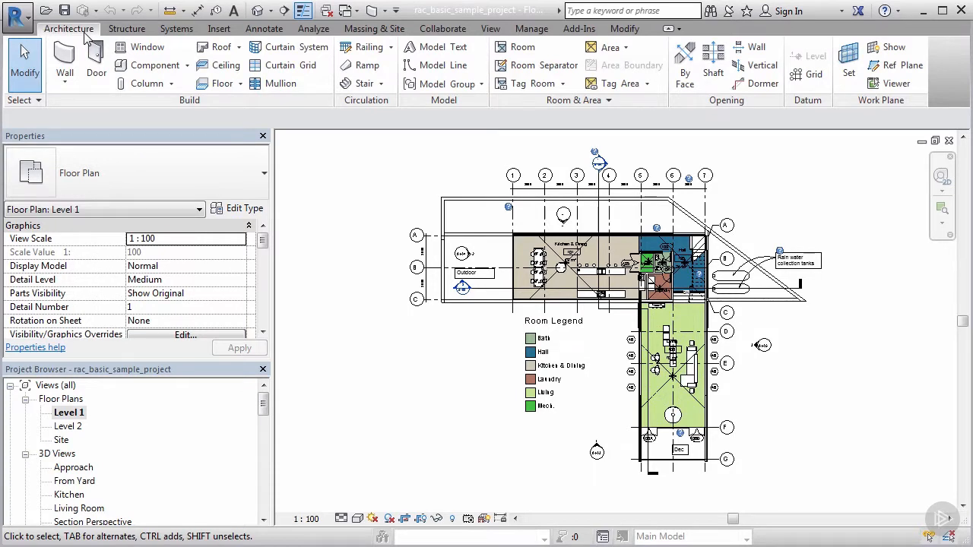
mouse_move(64, 64)
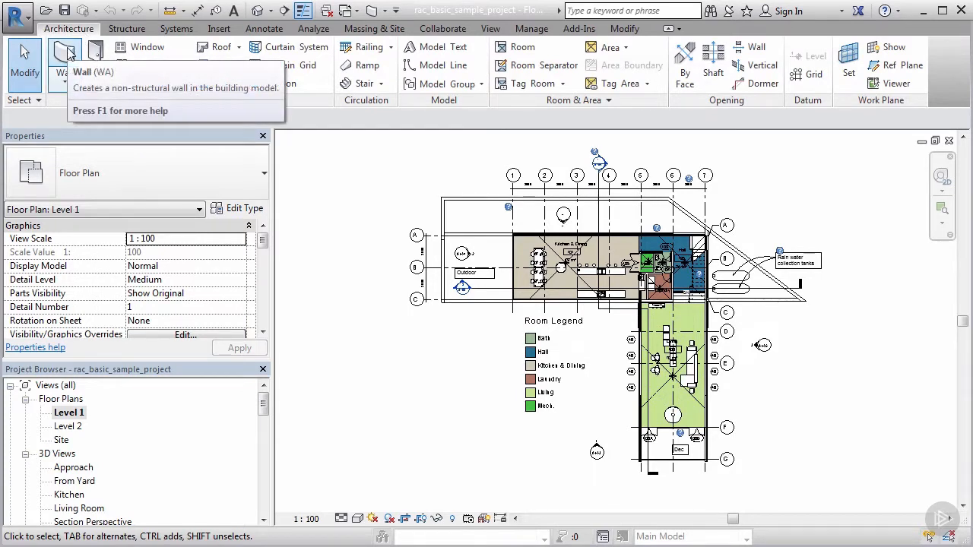
click(65, 65)
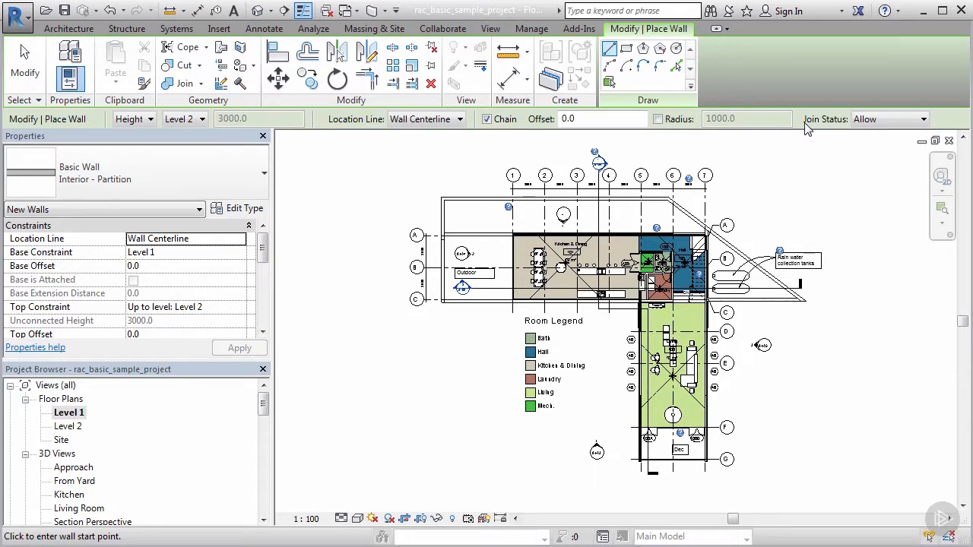
mouse_move(320, 173)
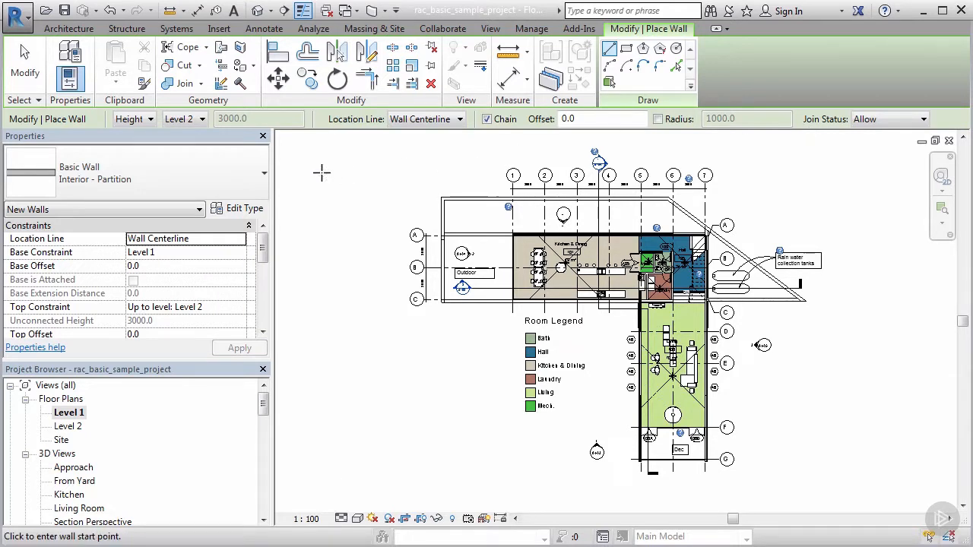
mouse_move(320, 168)
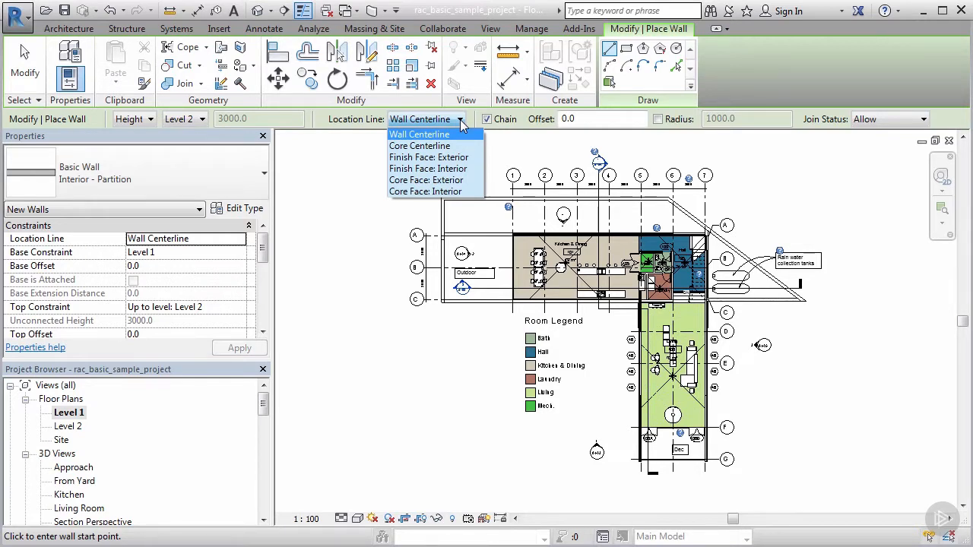
mouse_move(616, 129)
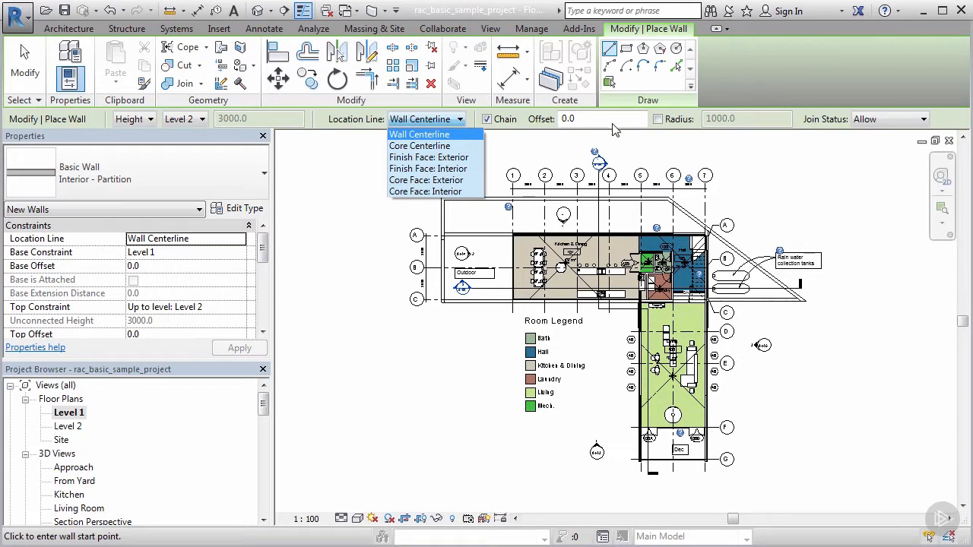
mouse_move(741, 140)
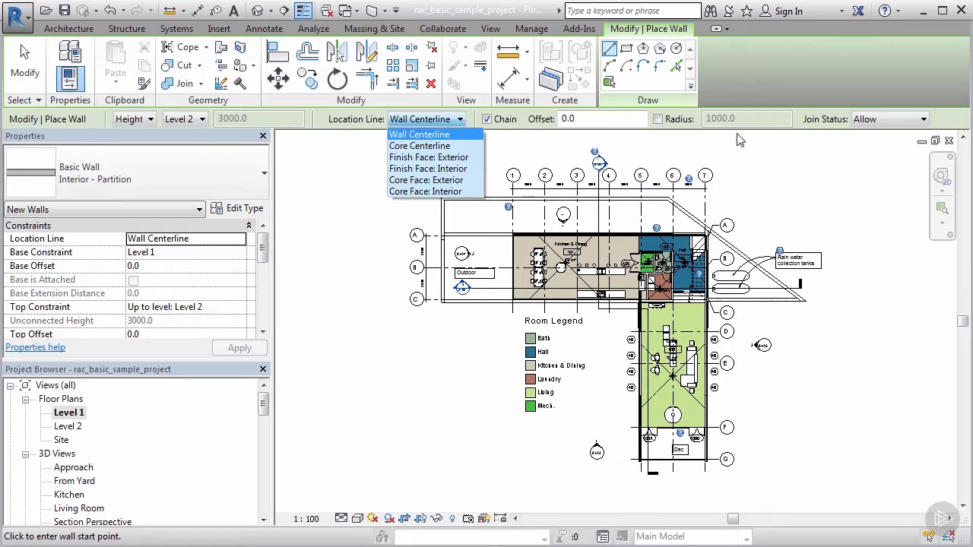
mouse_move(929, 125)
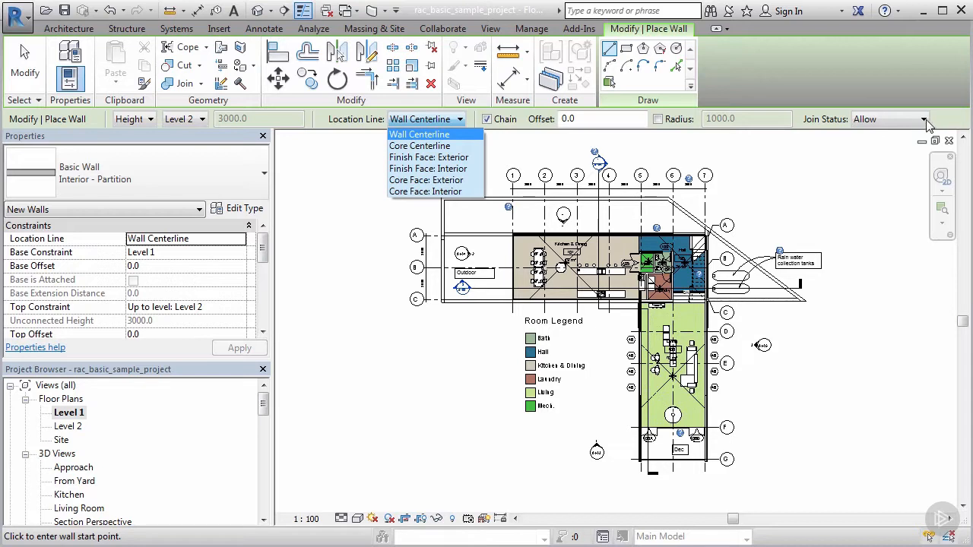
click(419, 134)
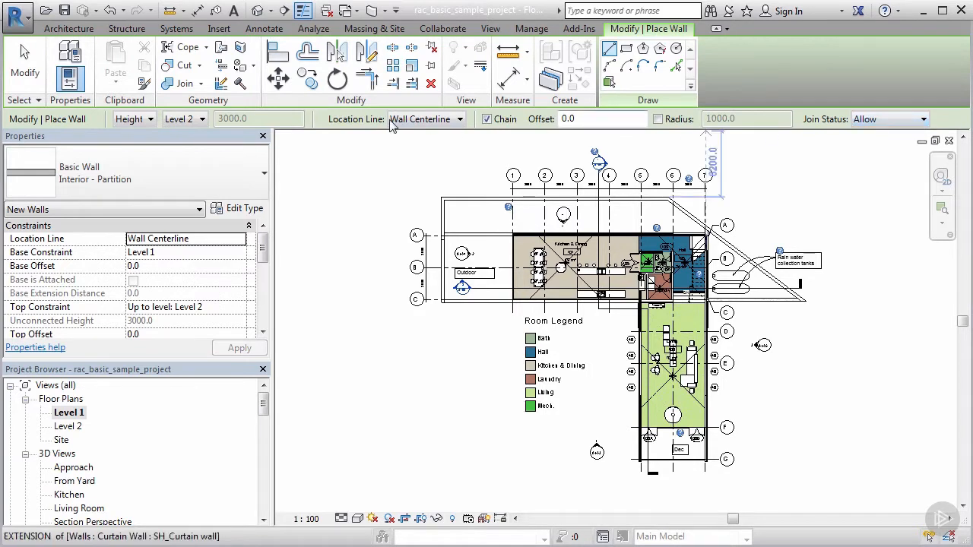
mouse_move(324, 184)
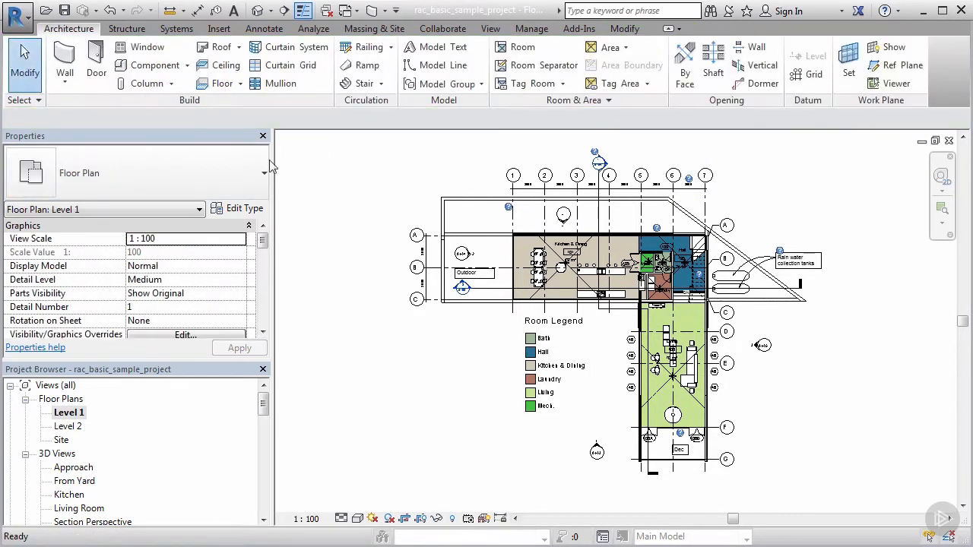
click(555, 198)
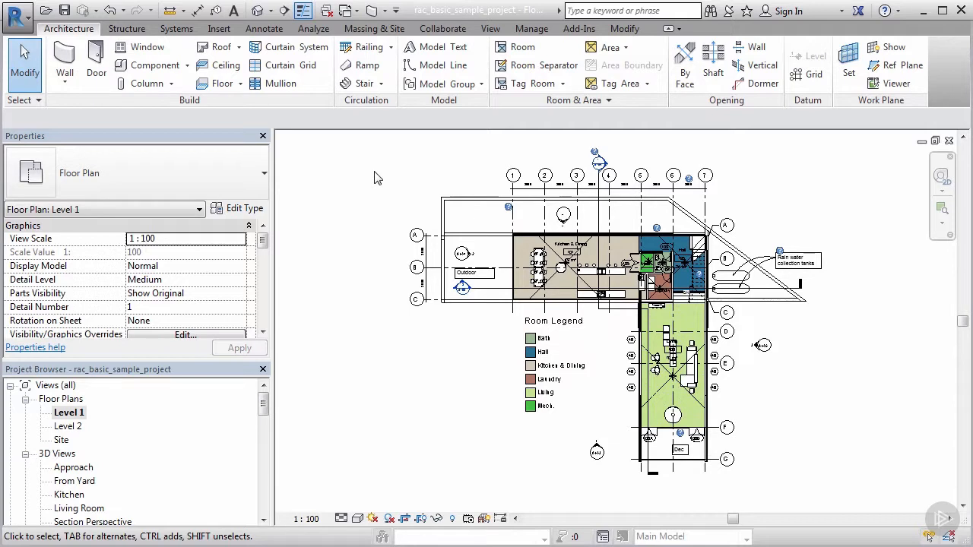
mouse_move(862, 386)
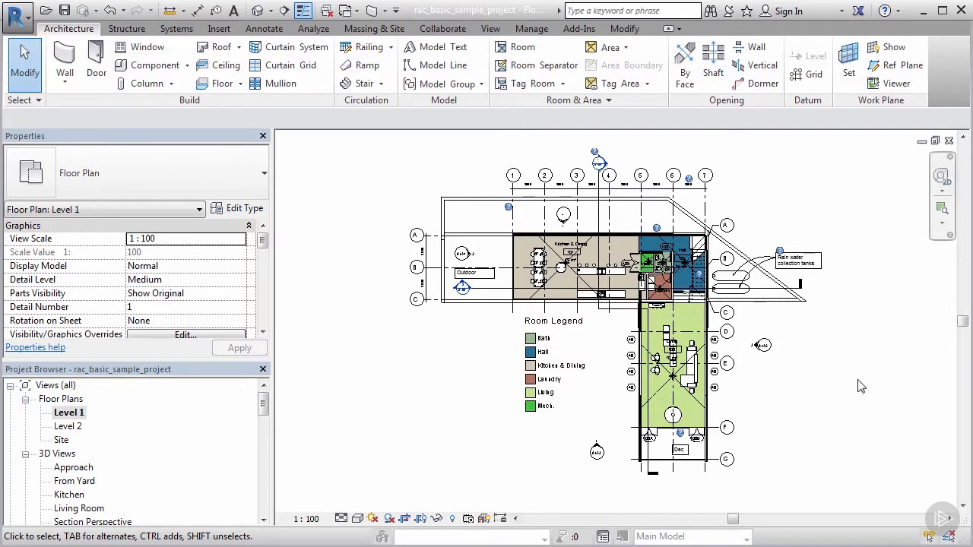
mouse_move(301, 124)
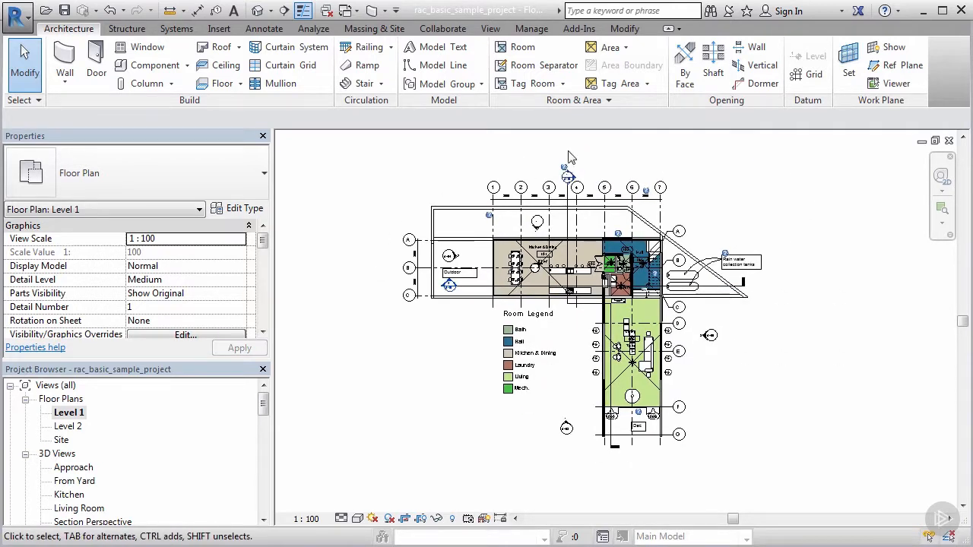
mouse_move(357, 268)
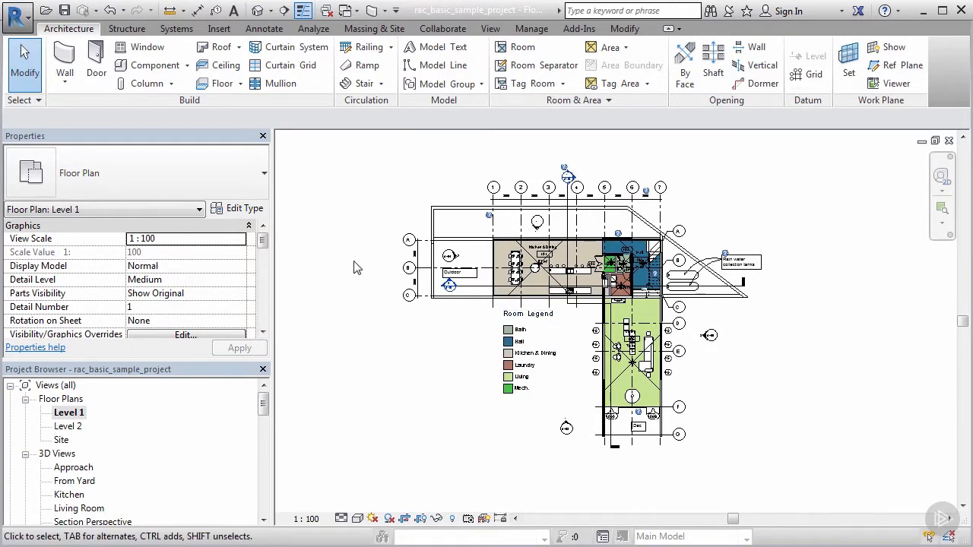
mouse_move(810, 147)
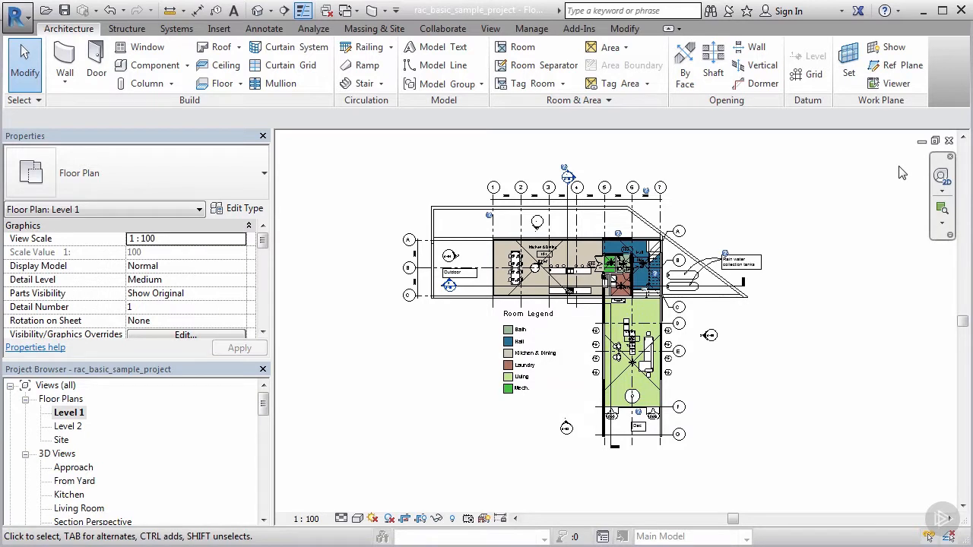
mouse_move(831, 169)
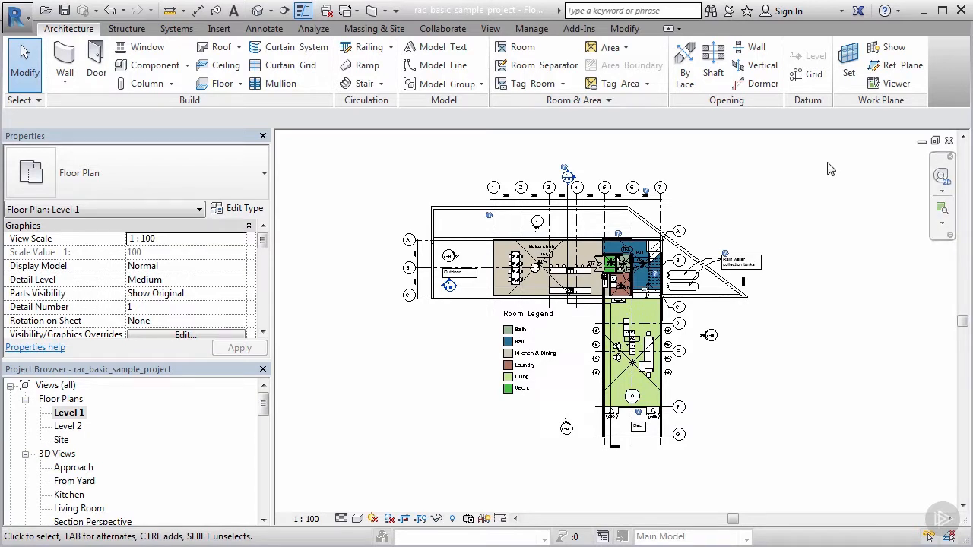
mouse_move(698, 187)
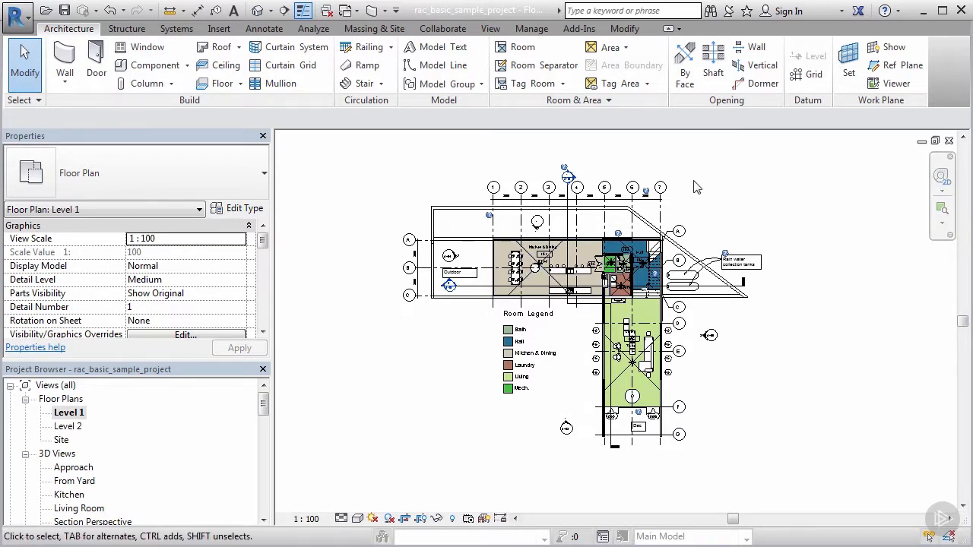
click(662, 221)
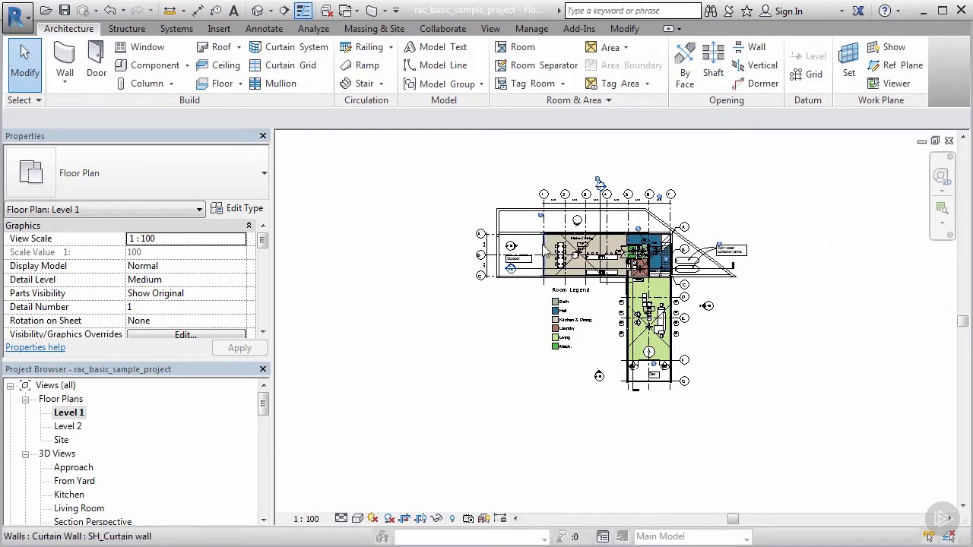
click(631, 240)
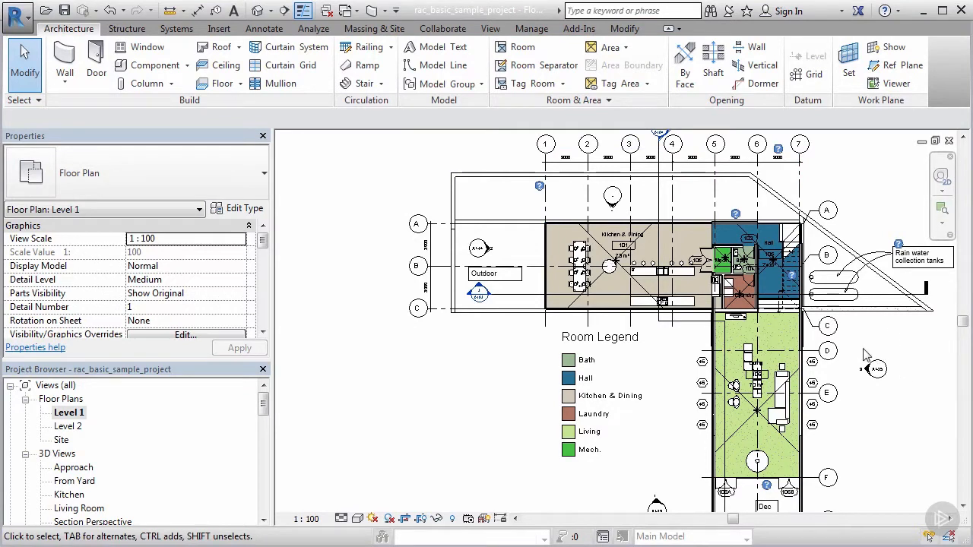
mouse_move(673, 364)
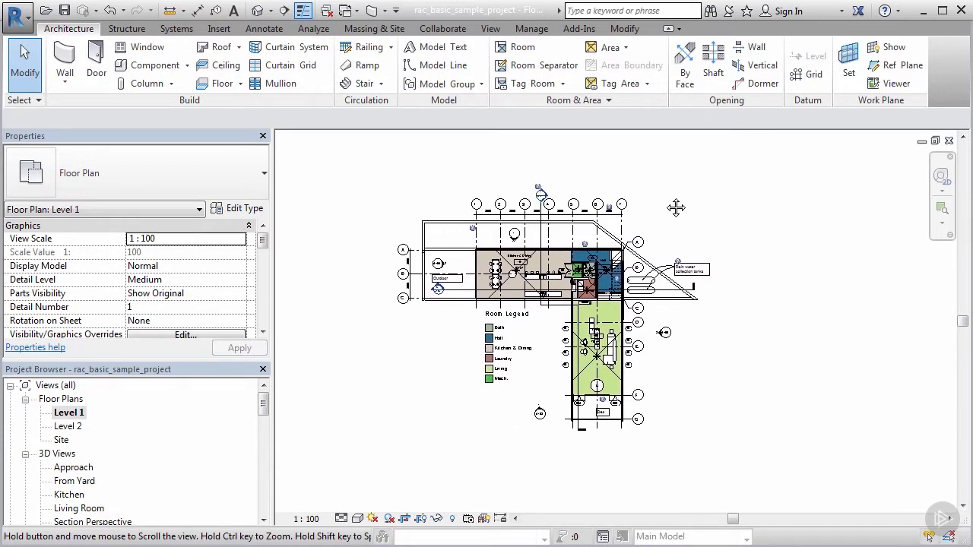
mouse_move(387, 368)
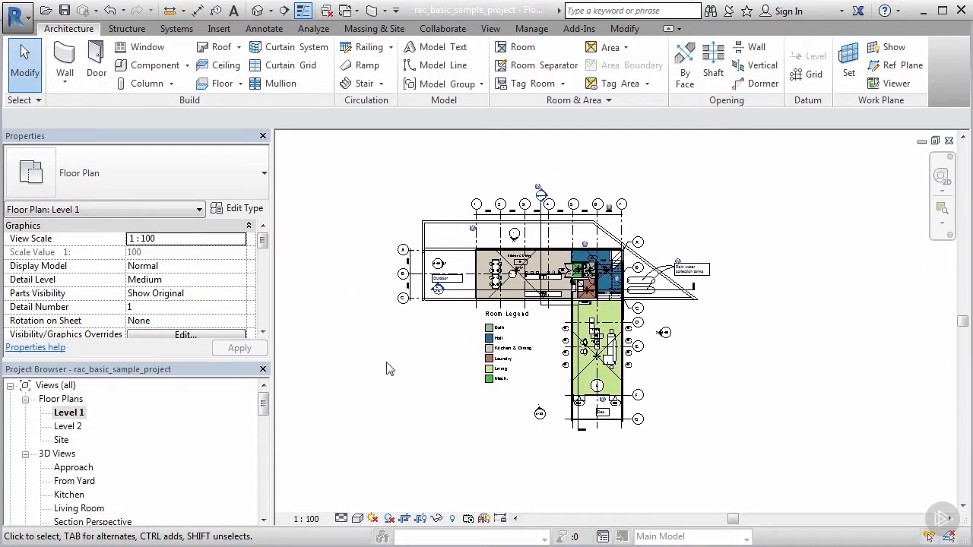
mouse_move(660, 455)
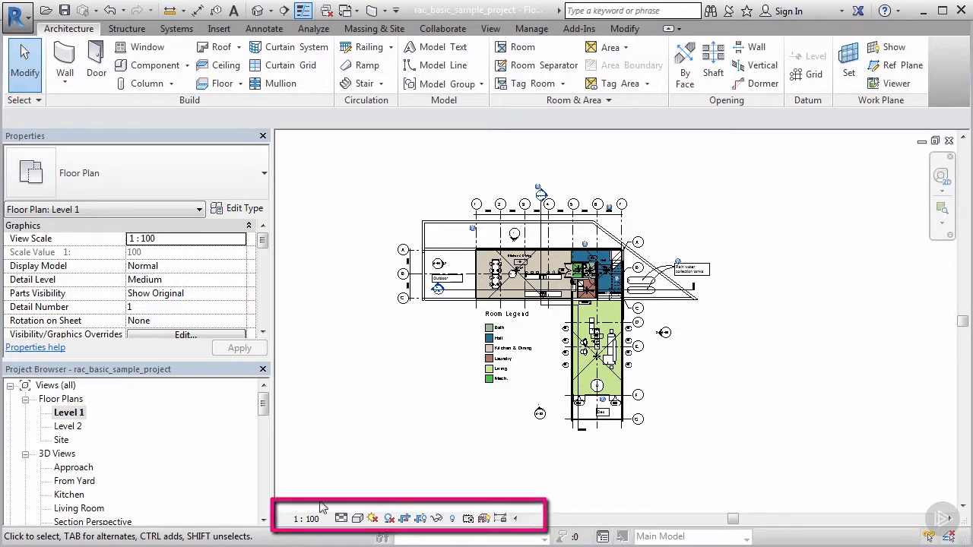
mouse_move(508, 489)
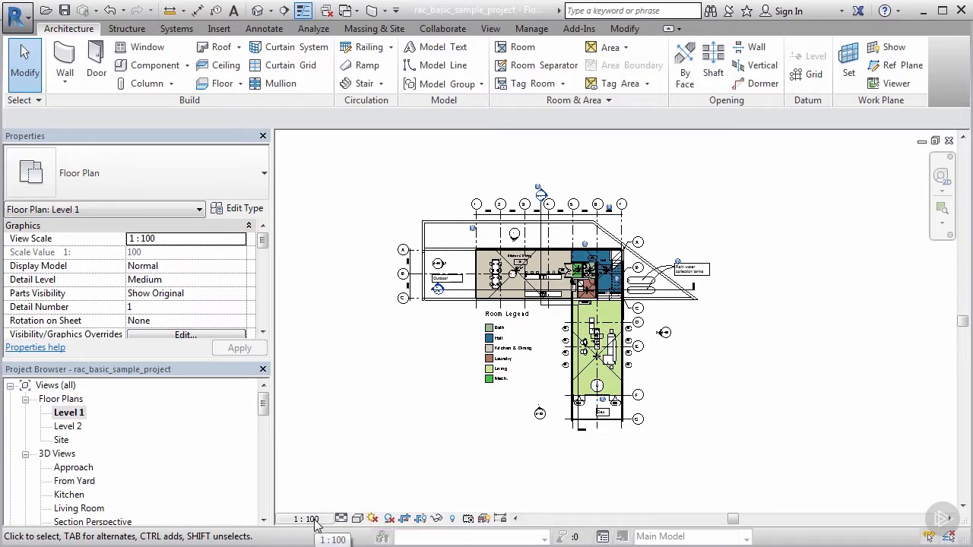
- Pick 1:50 from the View Control Bar's view scale list for Level 1
click(305, 519)
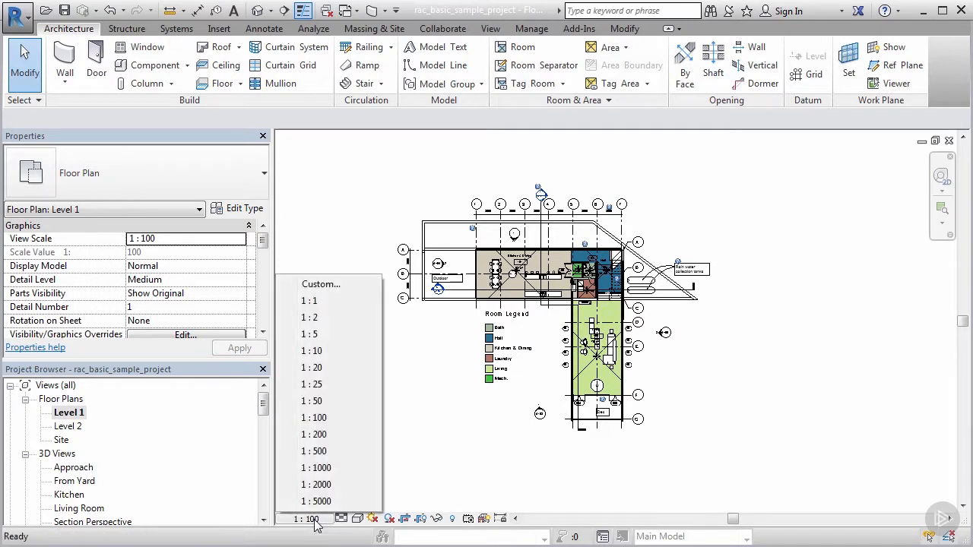
mouse_move(316, 450)
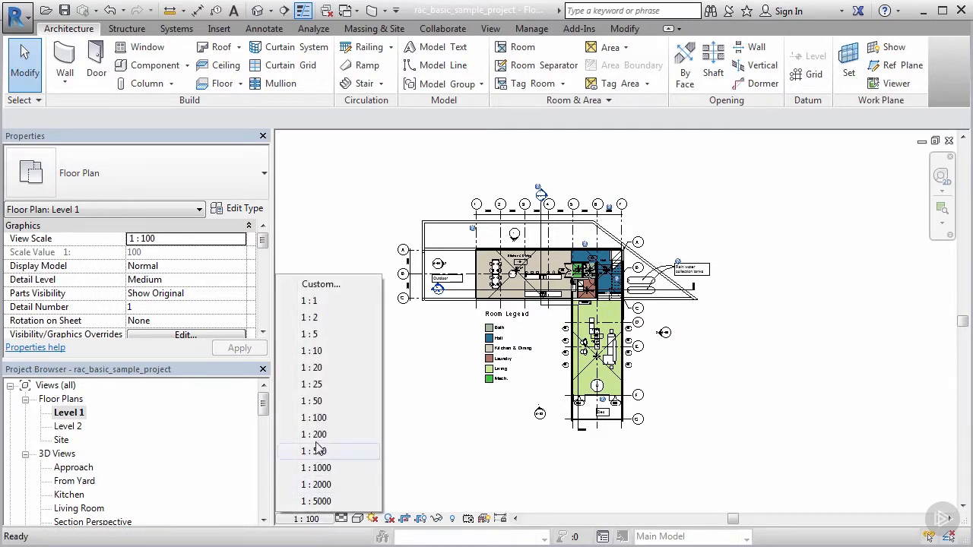
click(311, 401)
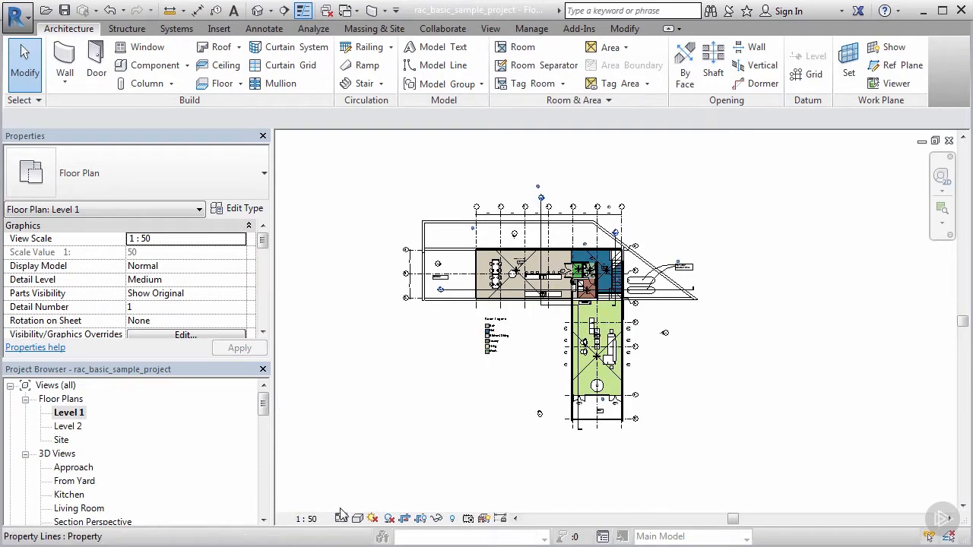
mouse_move(342, 518)
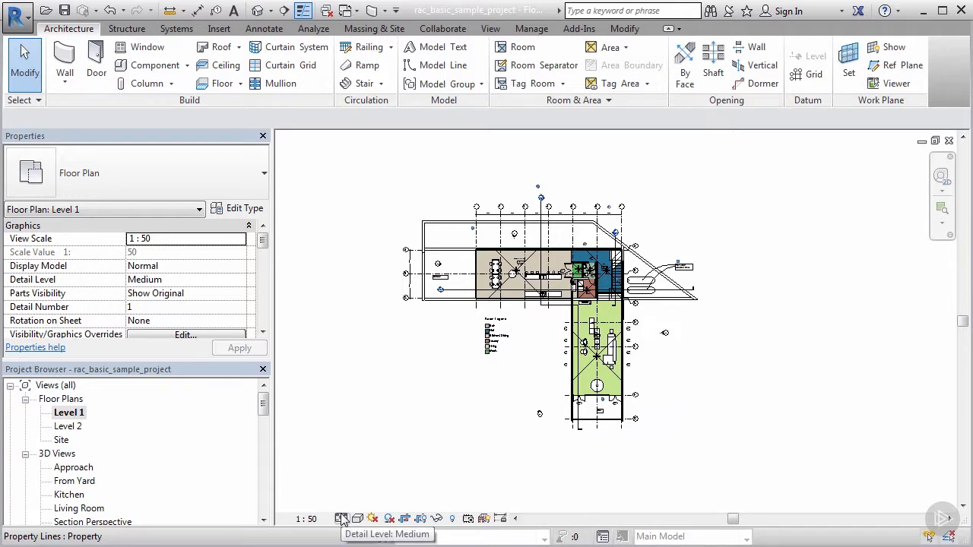
mouse_move(394, 434)
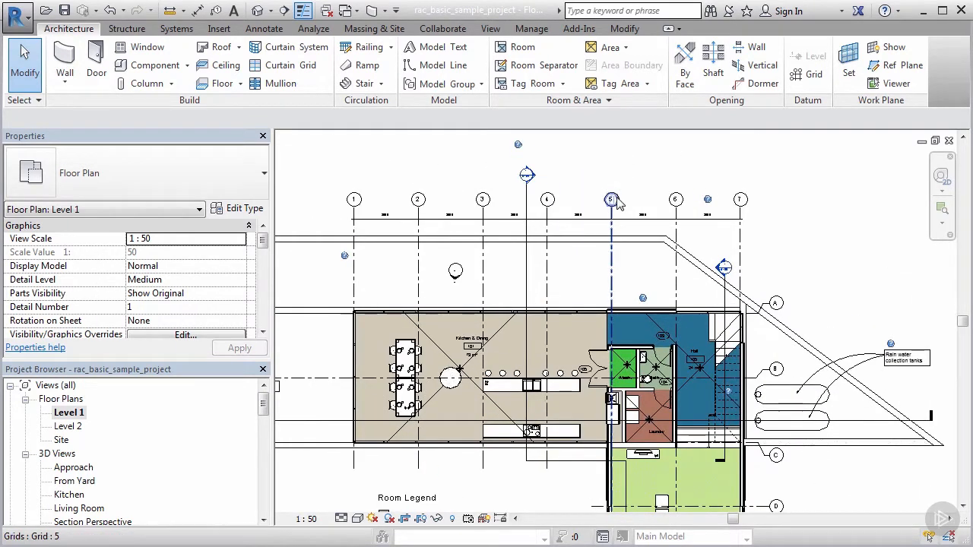
click(611, 200)
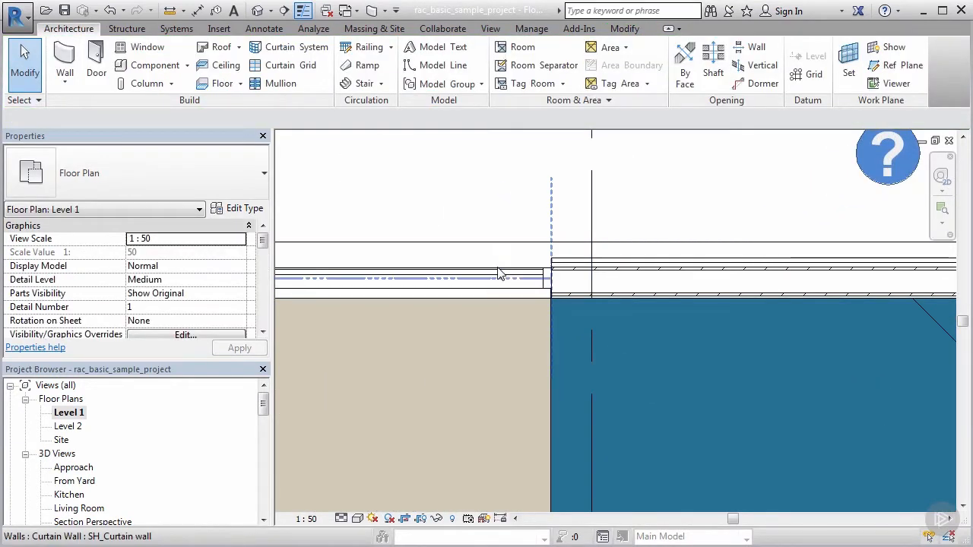
mouse_move(500, 274)
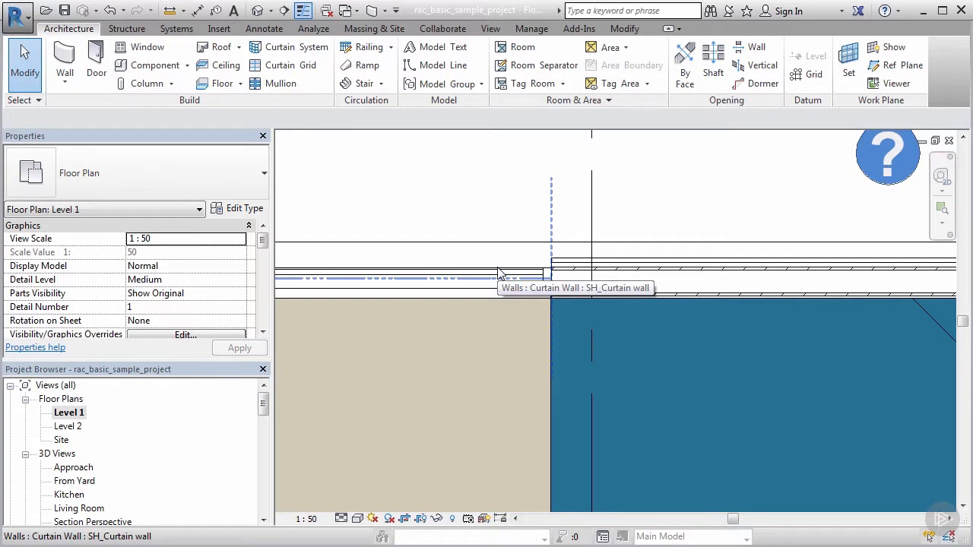
mouse_move(645, 261)
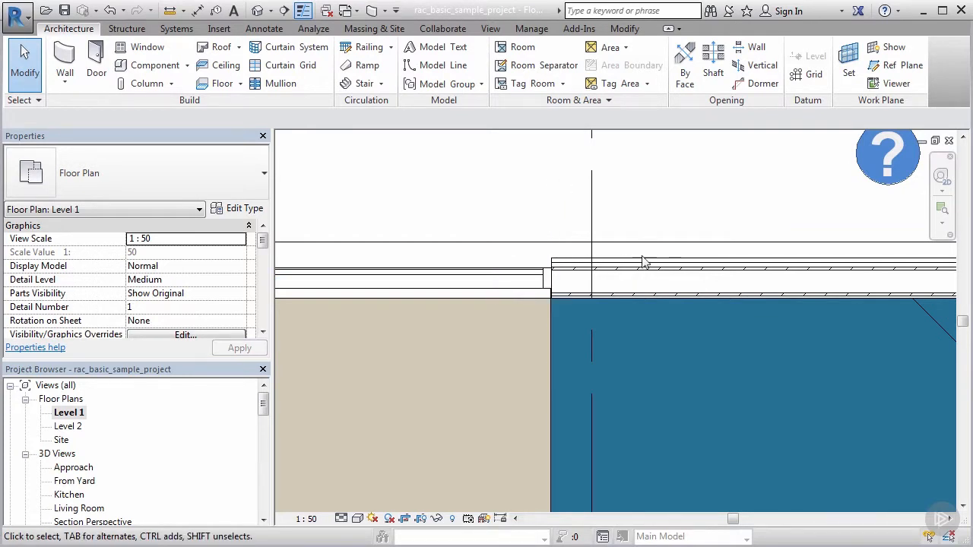
mouse_move(645, 266)
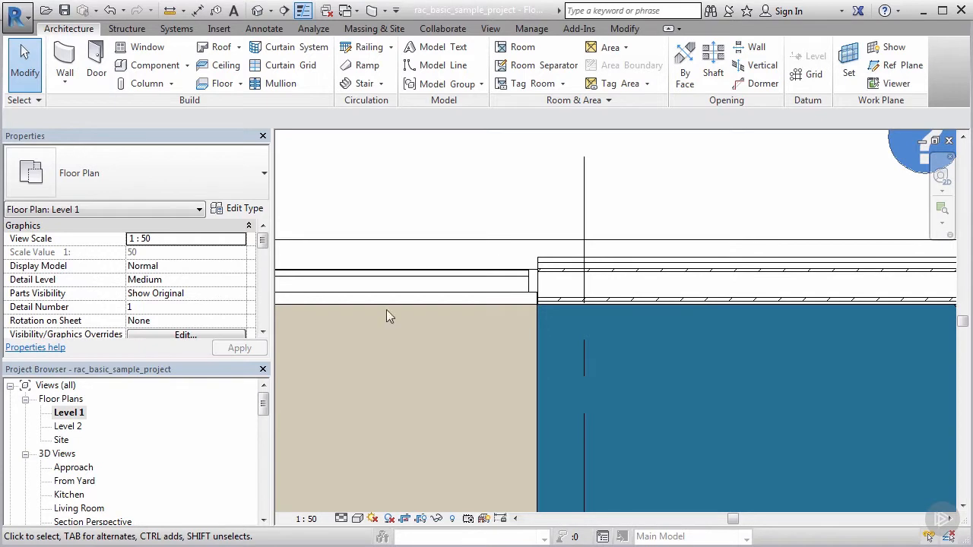
- Switch the plan's detail level to Fine, then Coarse, ending at Medium
click(342, 520)
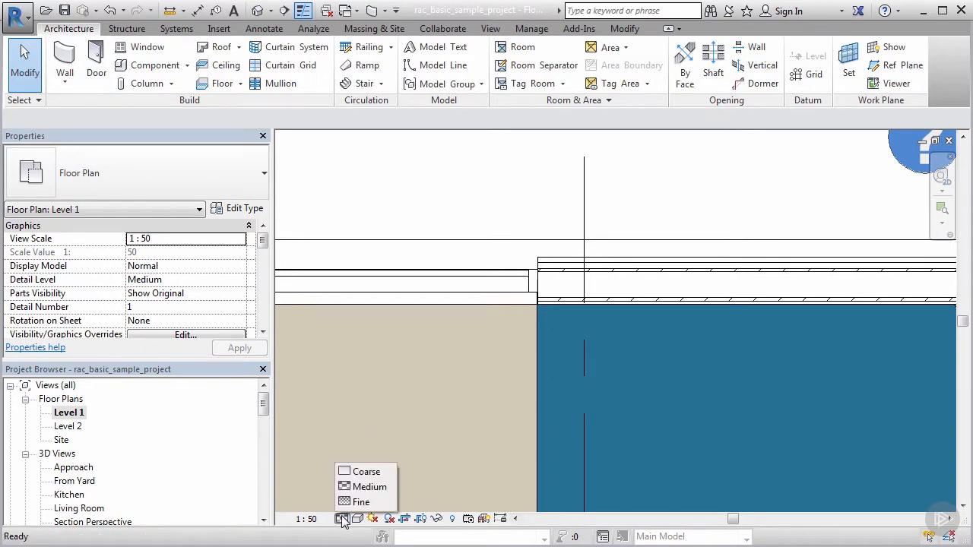
click(362, 502)
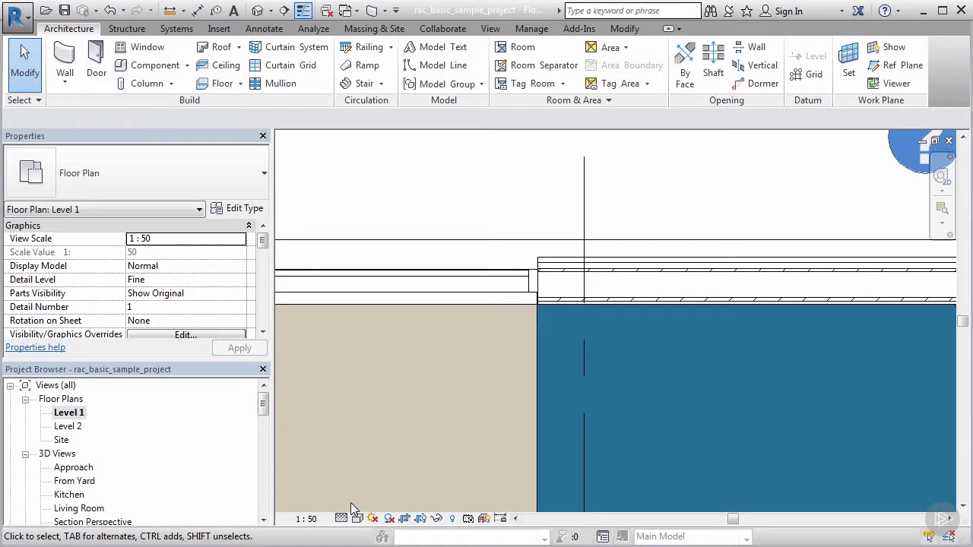
mouse_move(384, 492)
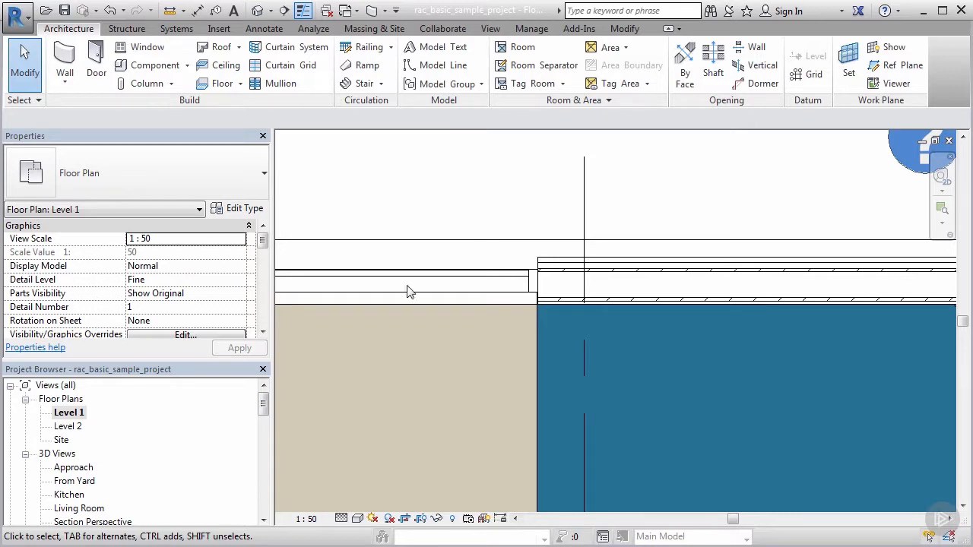
click(343, 519)
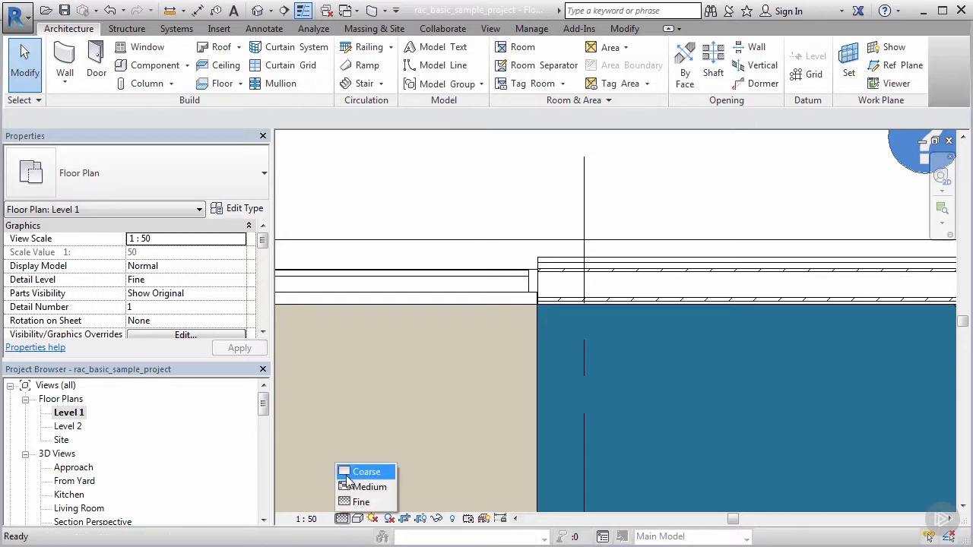
click(367, 471)
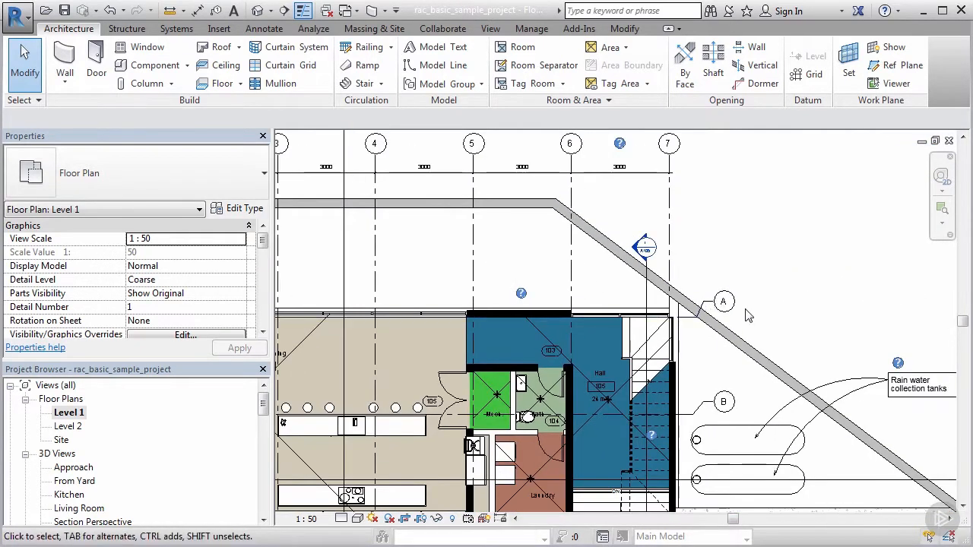
mouse_move(418, 481)
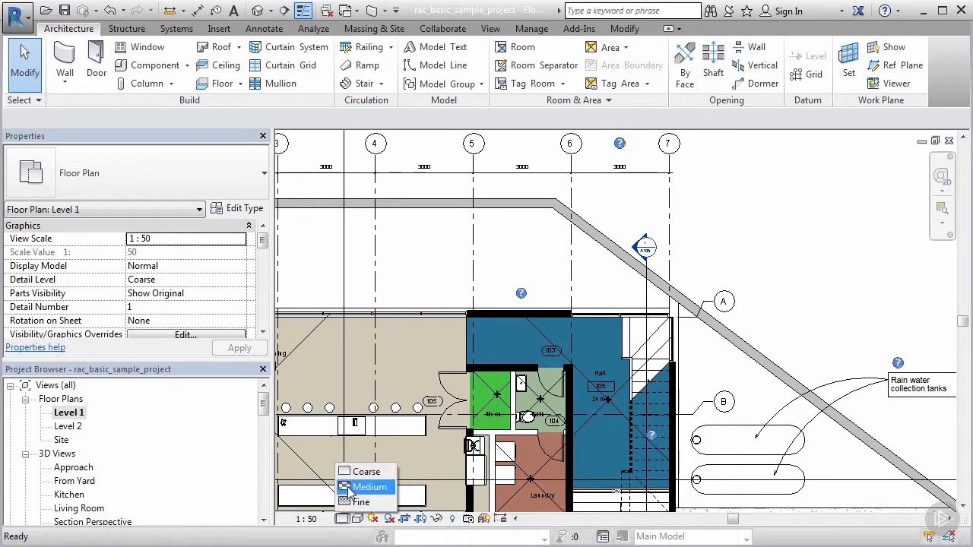
click(369, 488)
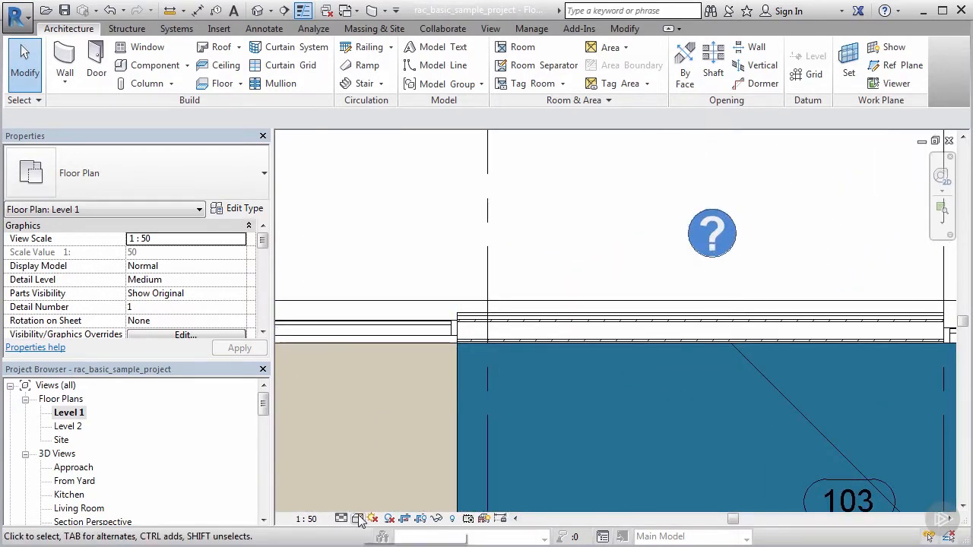
mouse_move(358, 519)
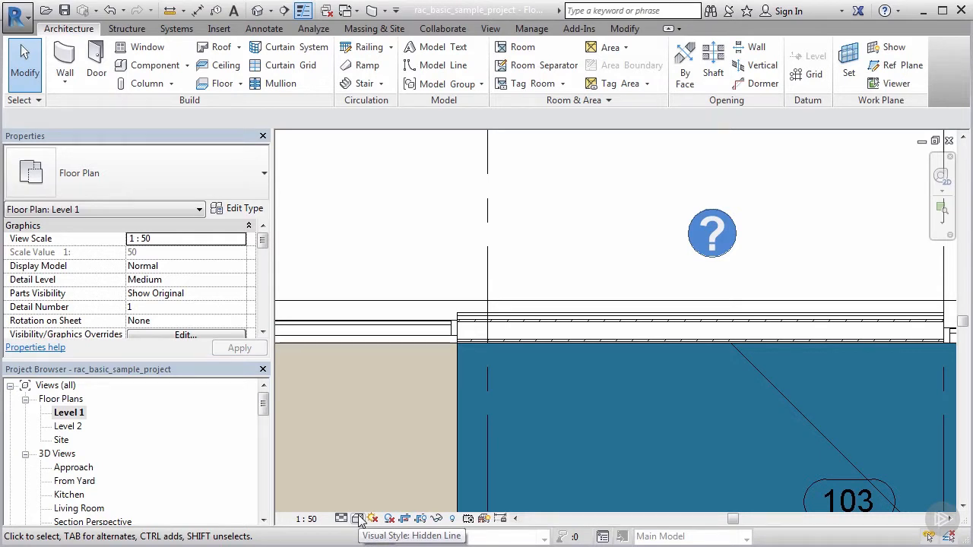
- Open the View Control Bar's visual style list for the Level 1 plan
click(358, 519)
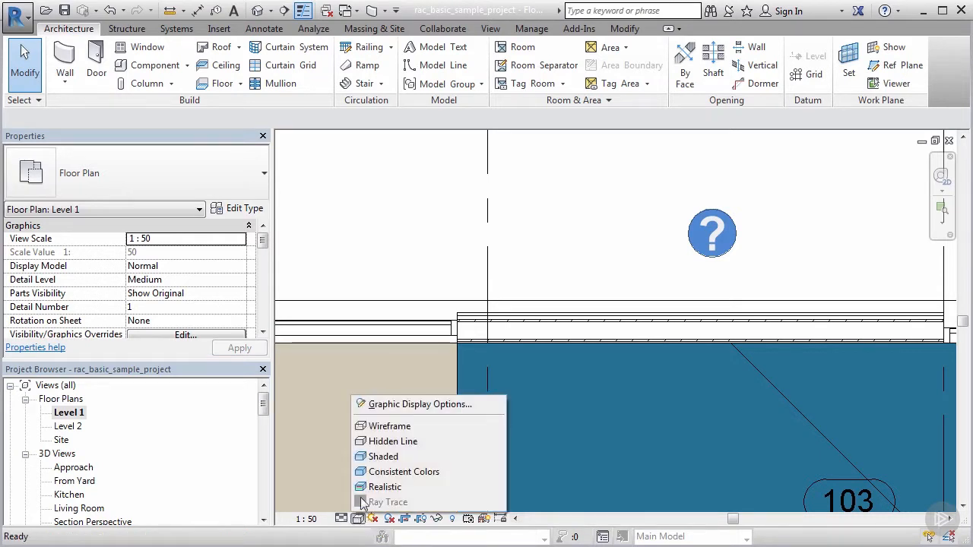
mouse_move(393, 442)
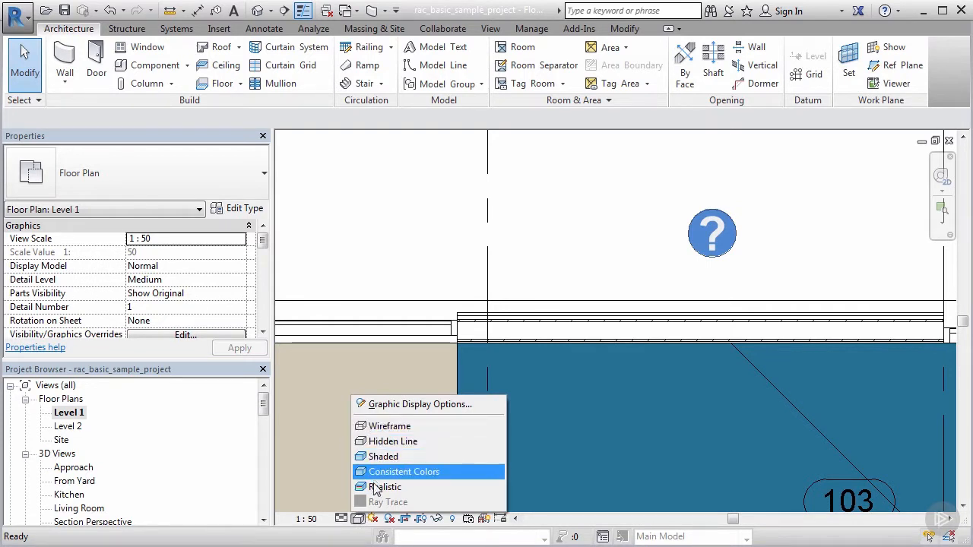
mouse_move(384, 487)
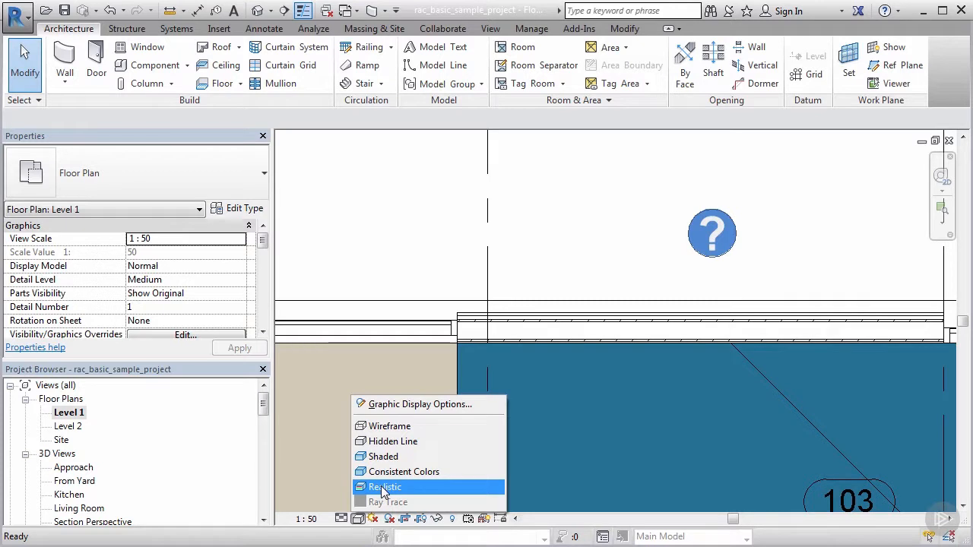
mouse_move(403, 441)
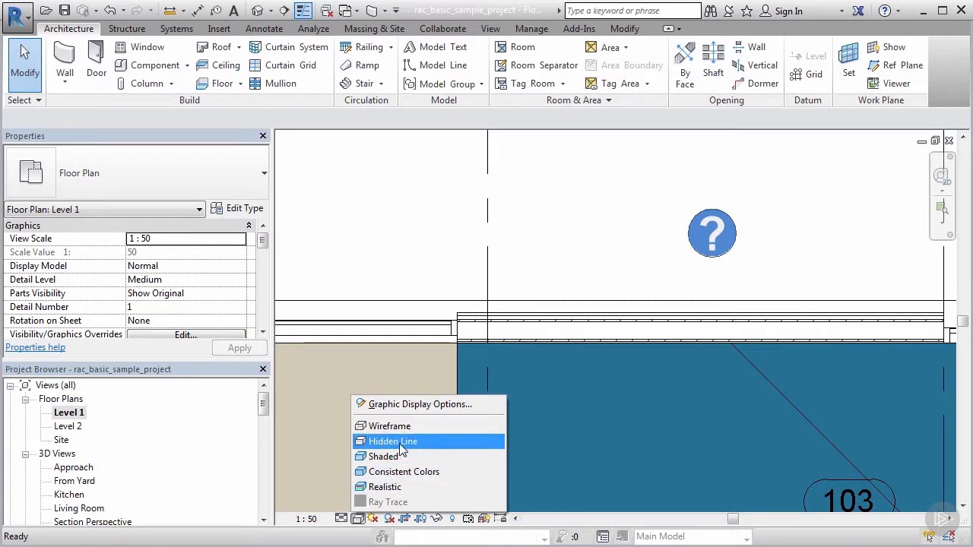
mouse_move(472, 317)
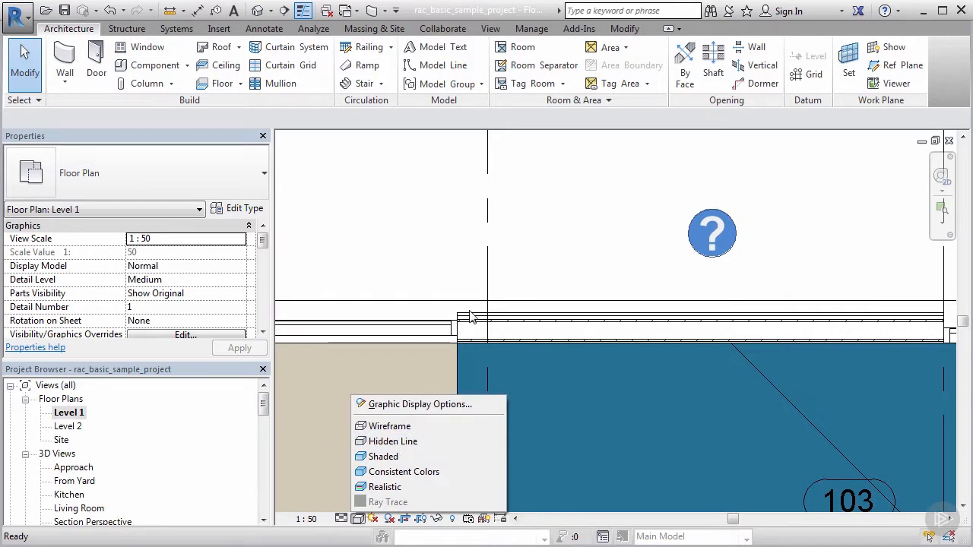
mouse_move(479, 320)
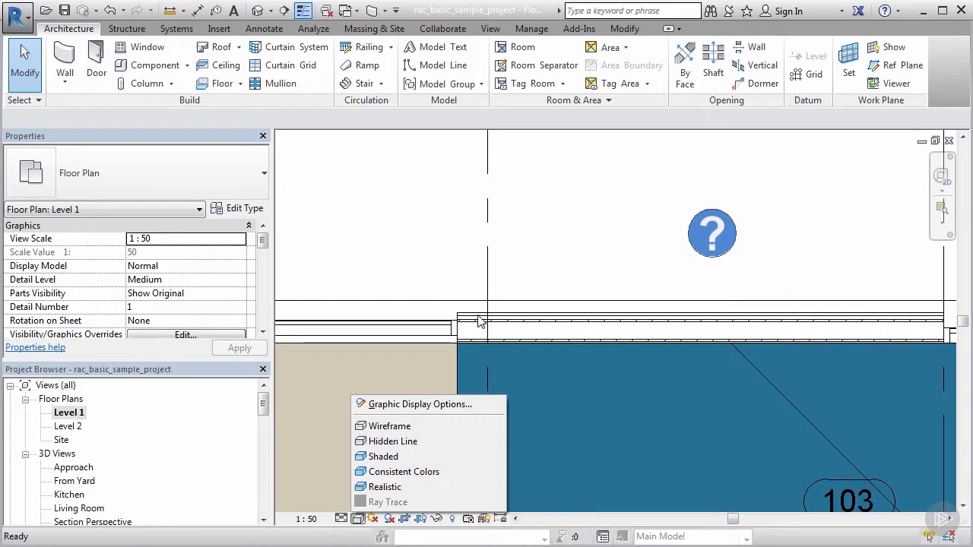
mouse_move(467, 357)
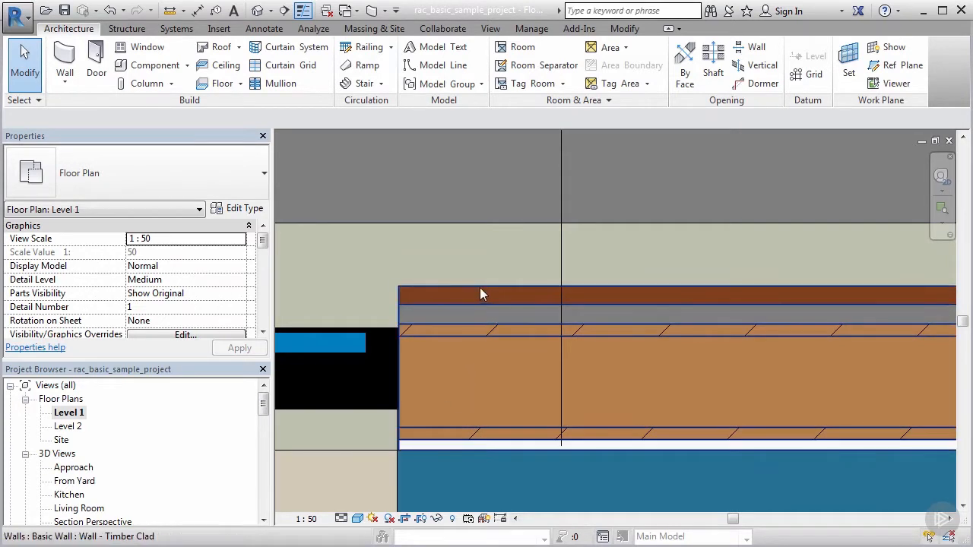
mouse_move(481, 295)
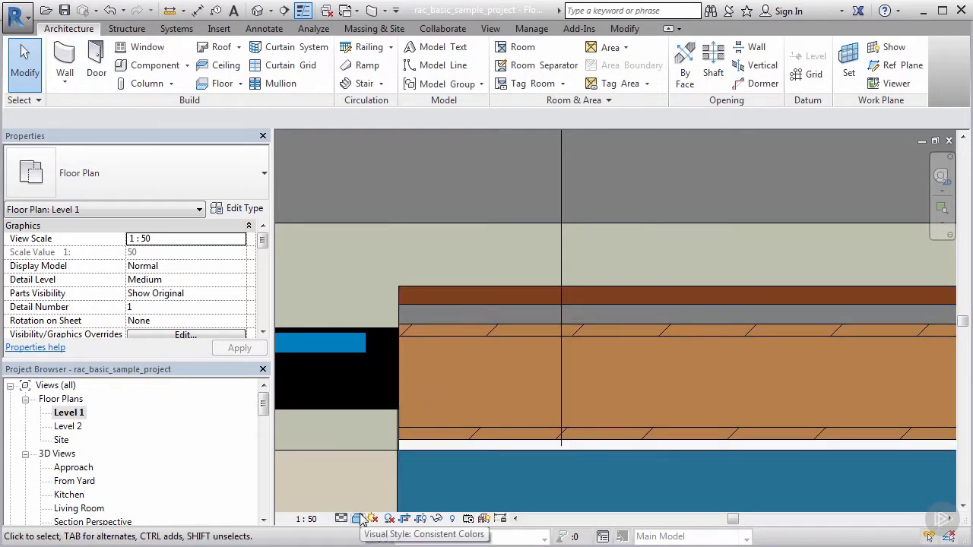
mouse_move(365, 506)
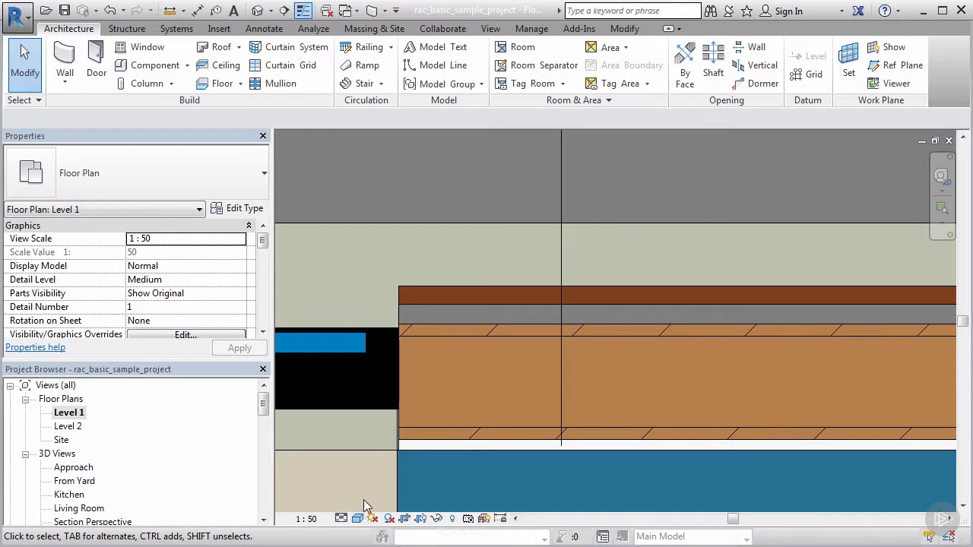
mouse_move(373, 518)
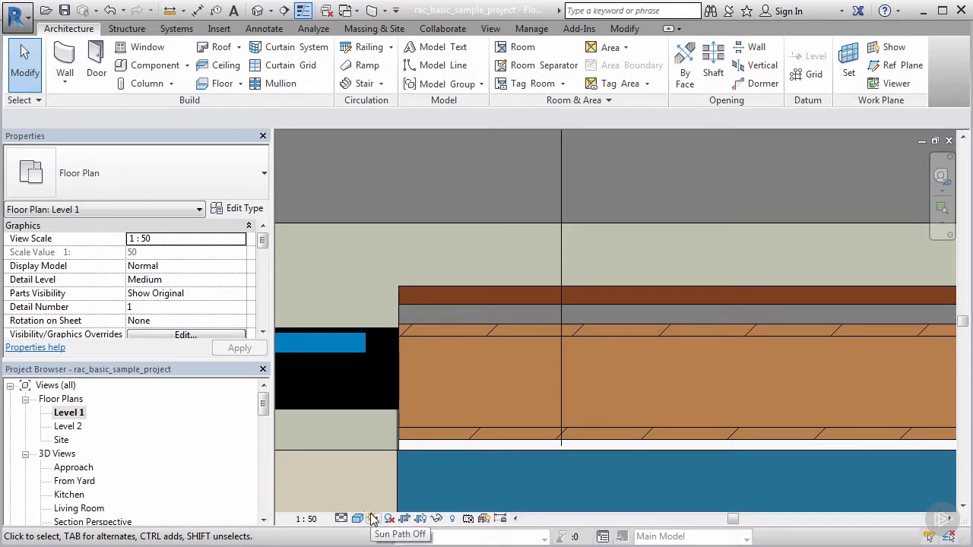
mouse_move(373, 520)
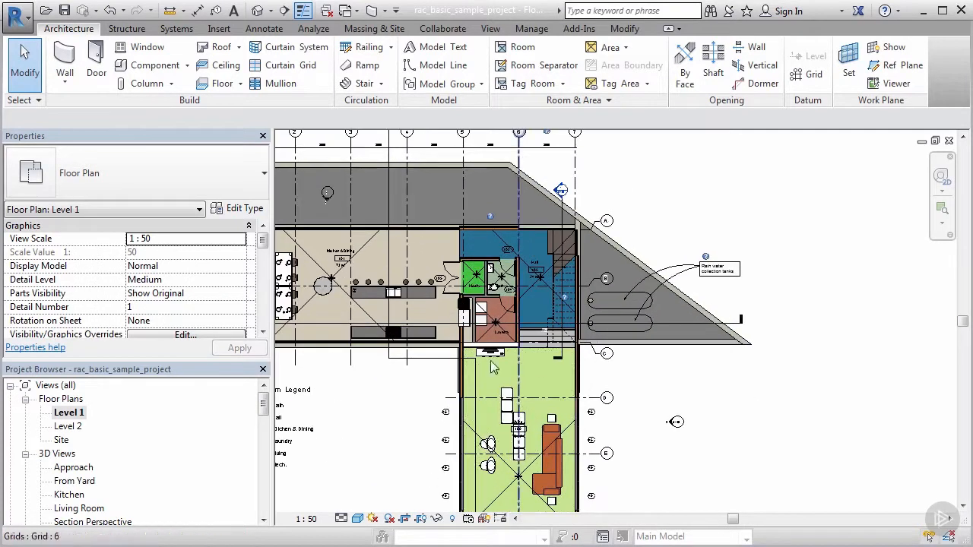
mouse_move(388, 519)
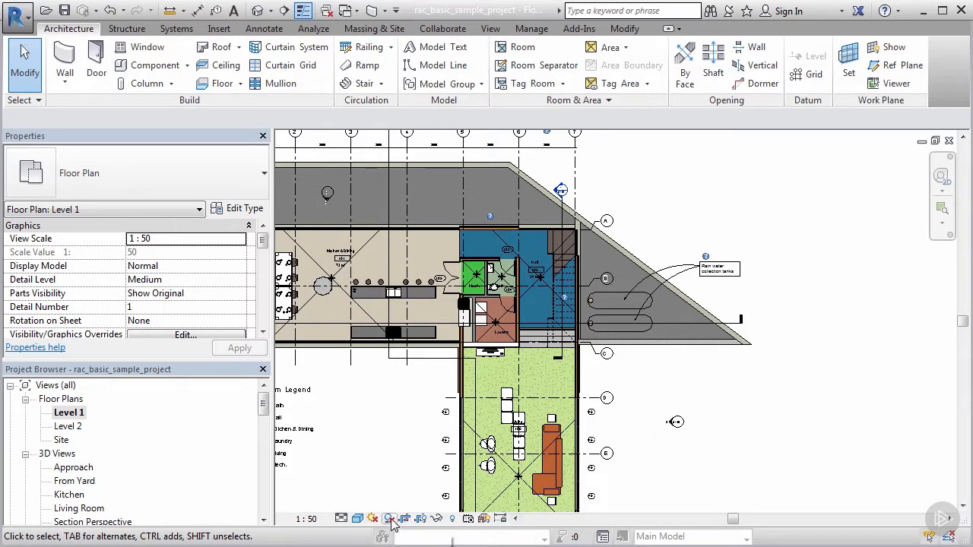
mouse_move(390, 520)
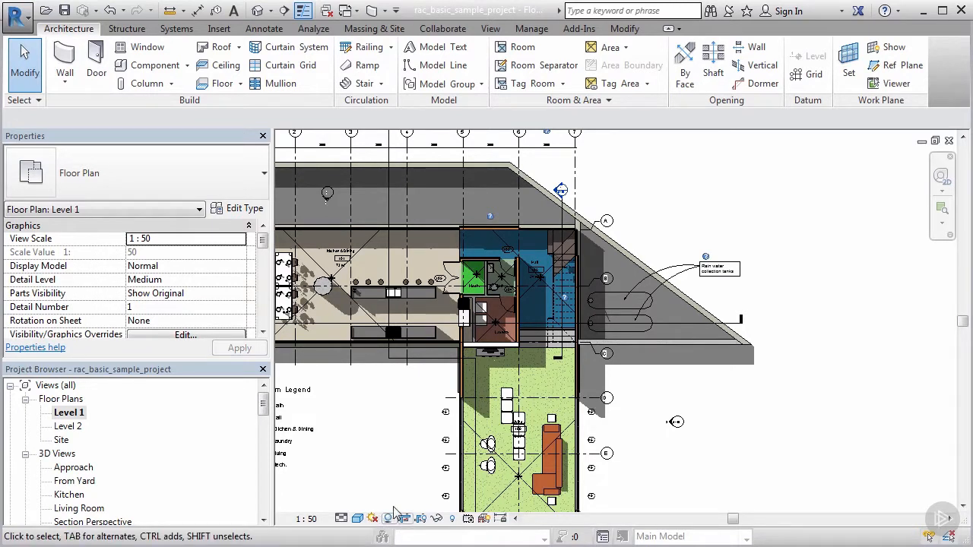
mouse_move(384, 494)
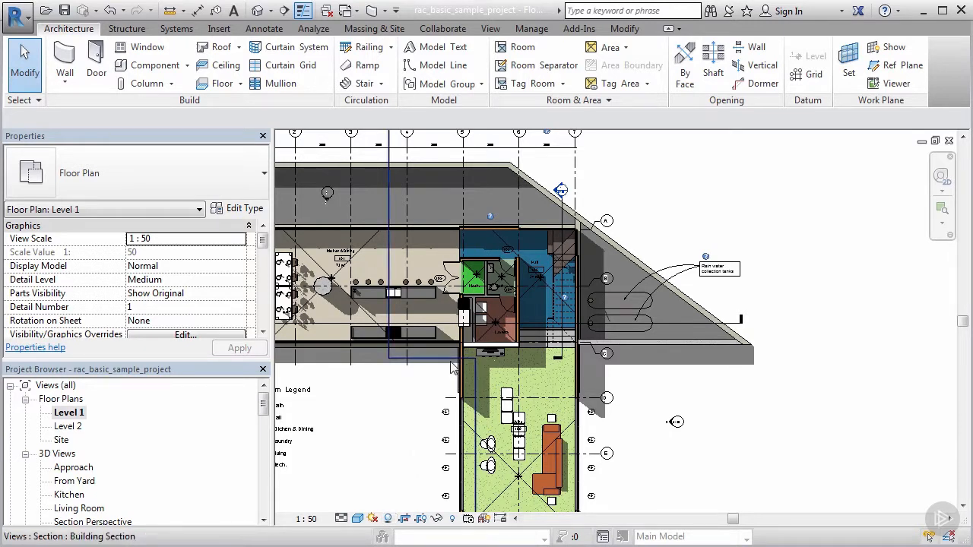
mouse_move(452, 368)
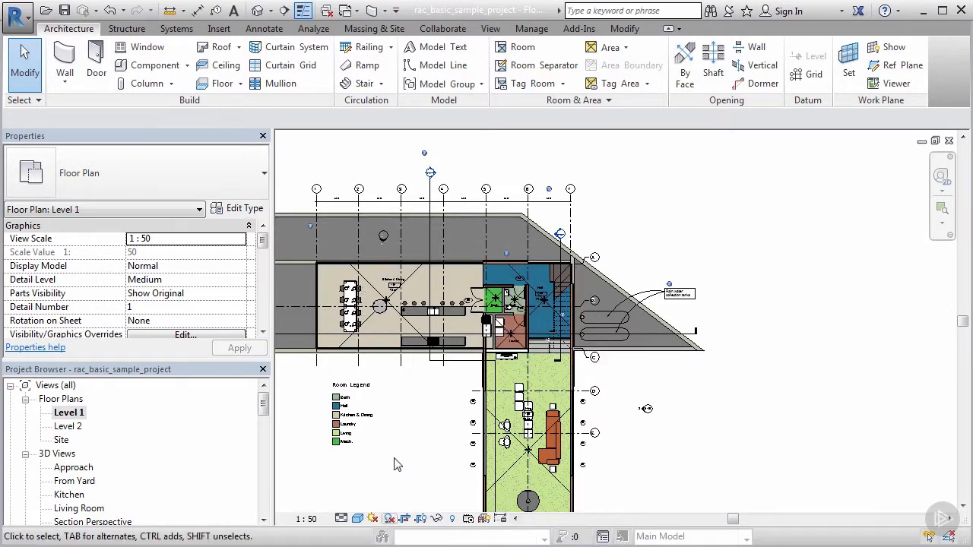
mouse_move(396, 449)
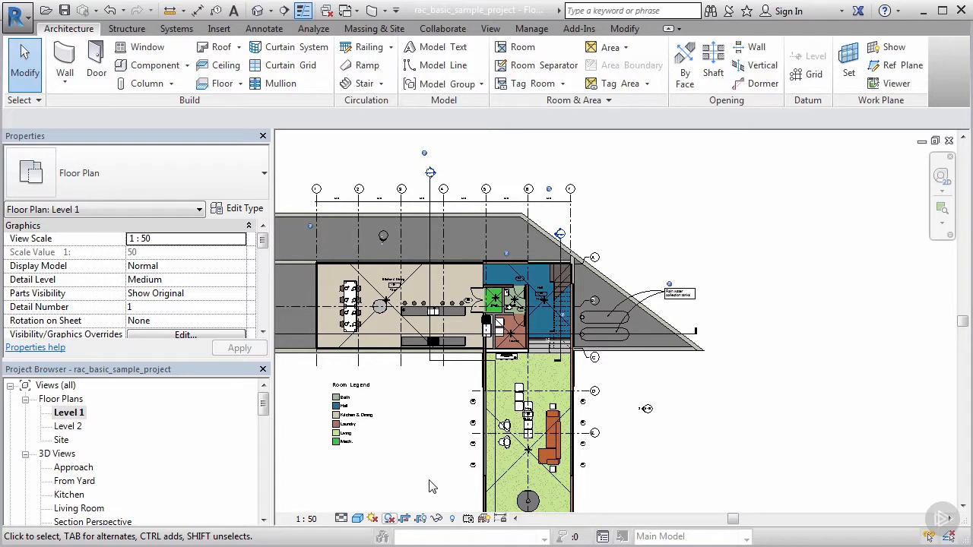
mouse_move(438, 519)
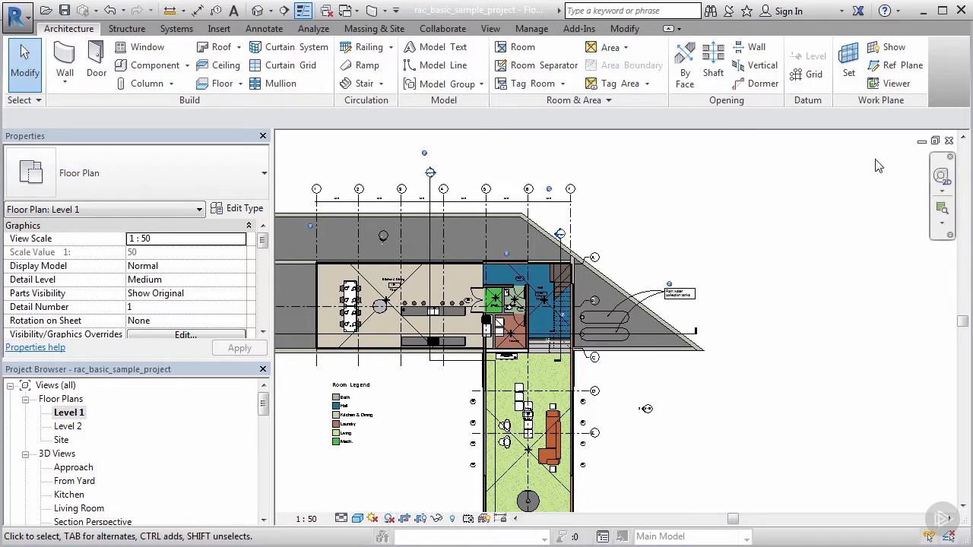
mouse_move(894, 198)
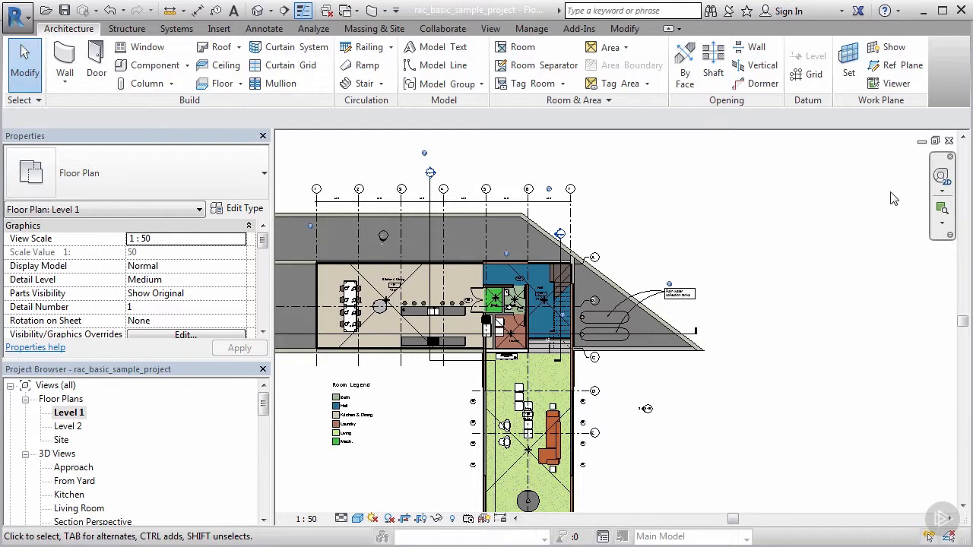
mouse_move(402, 490)
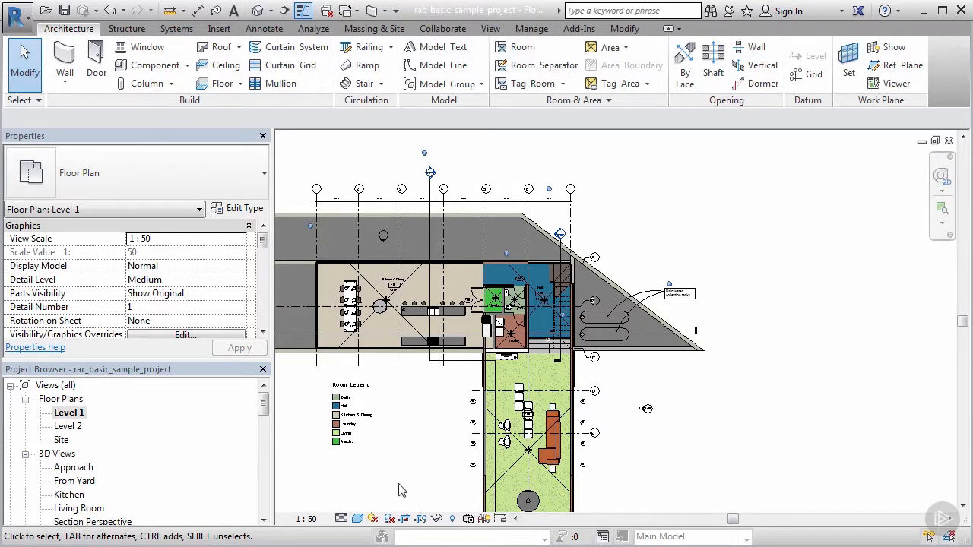
mouse_move(767, 373)
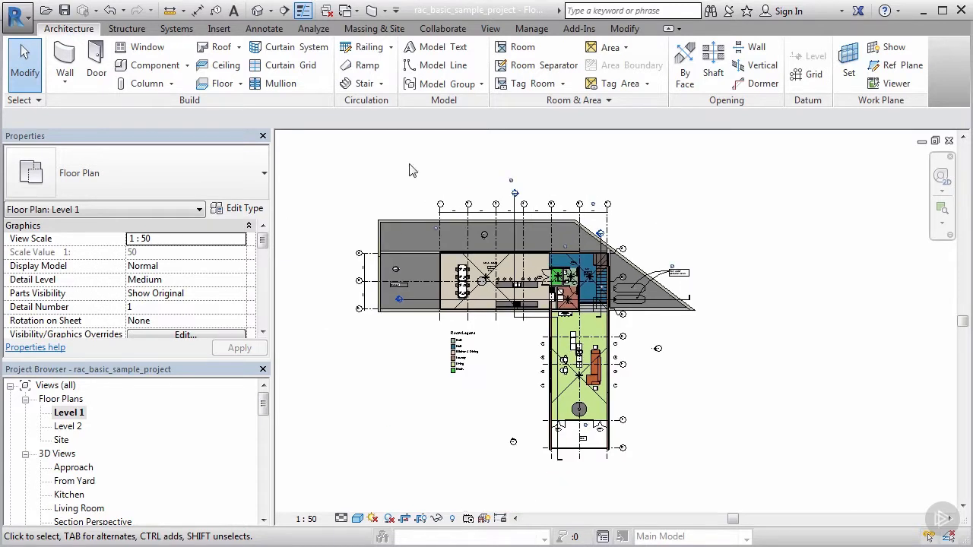
mouse_move(258, 10)
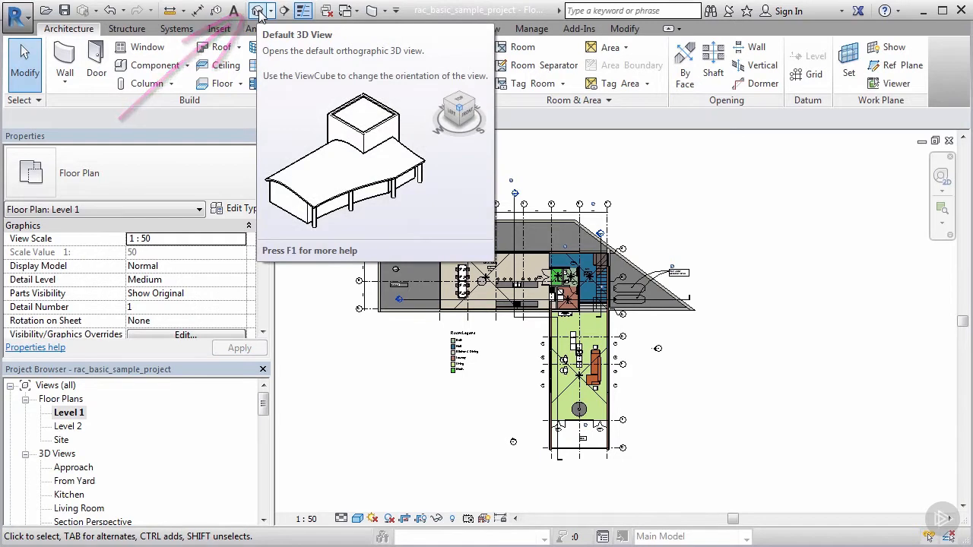
- Launch the house's default 3D view from the Quick Access Toolbar
click(256, 11)
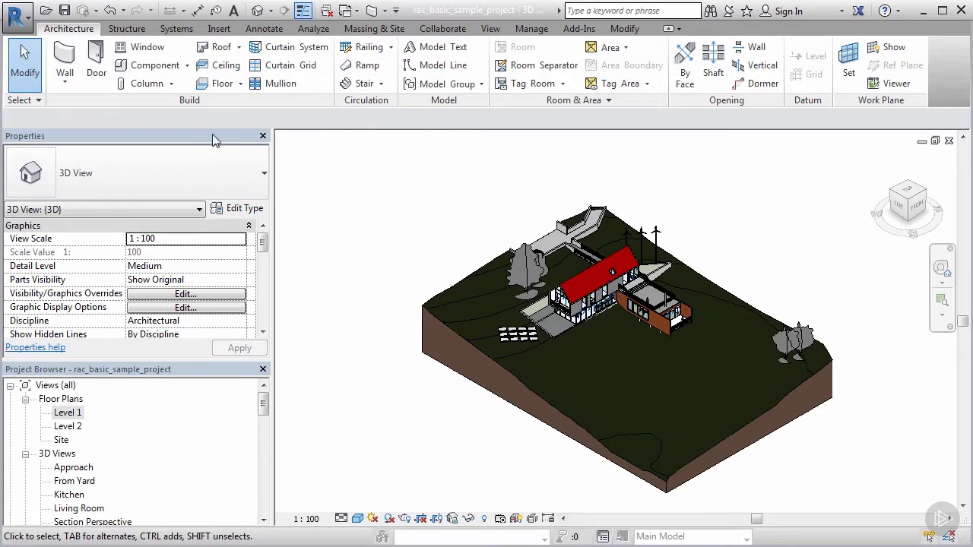
mouse_move(344, 377)
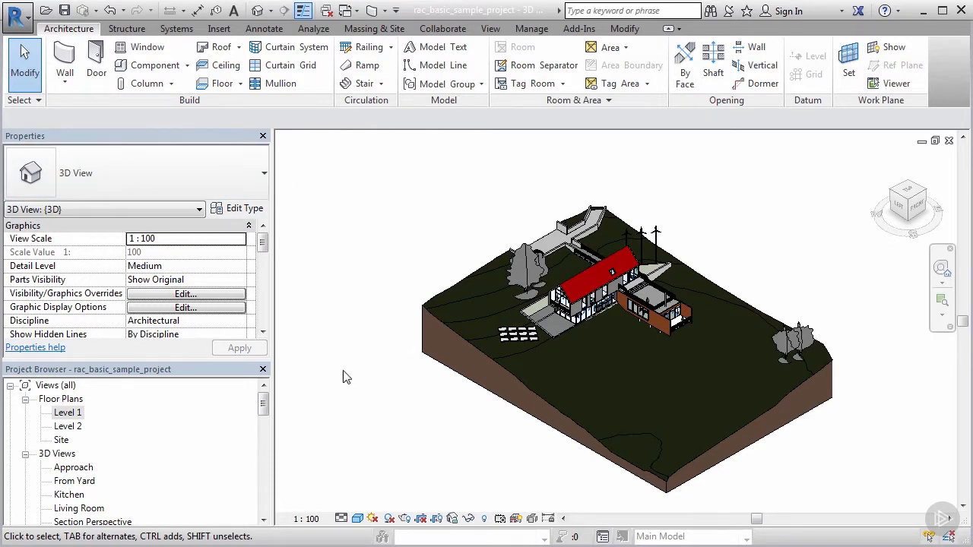